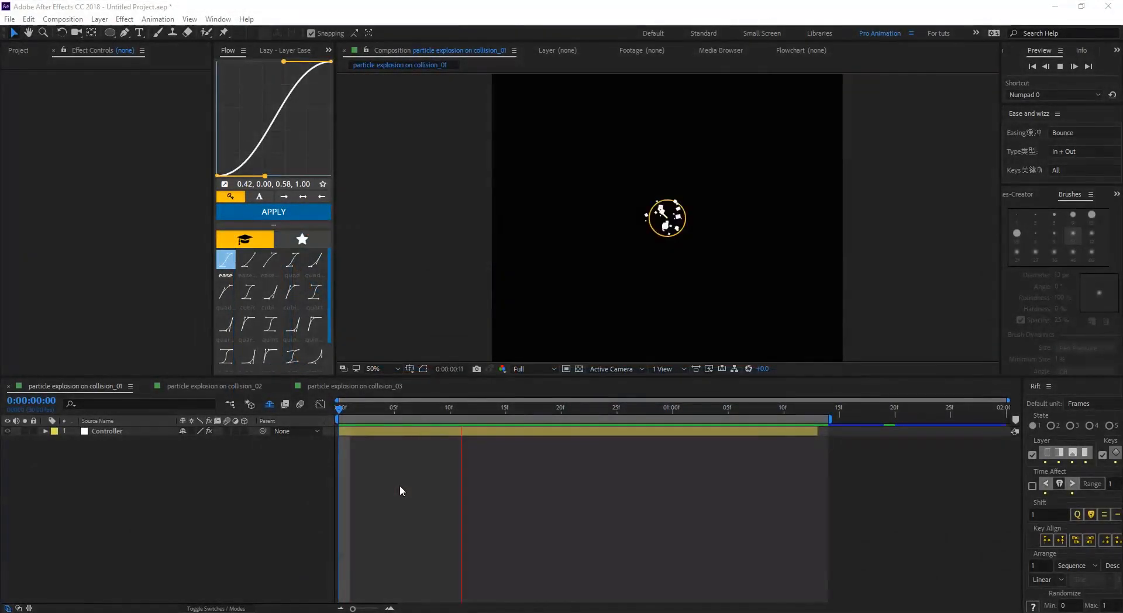
Create the expo composition at 1200×1200, 30 fps, 2 seconds long.
left_click(627, 416)
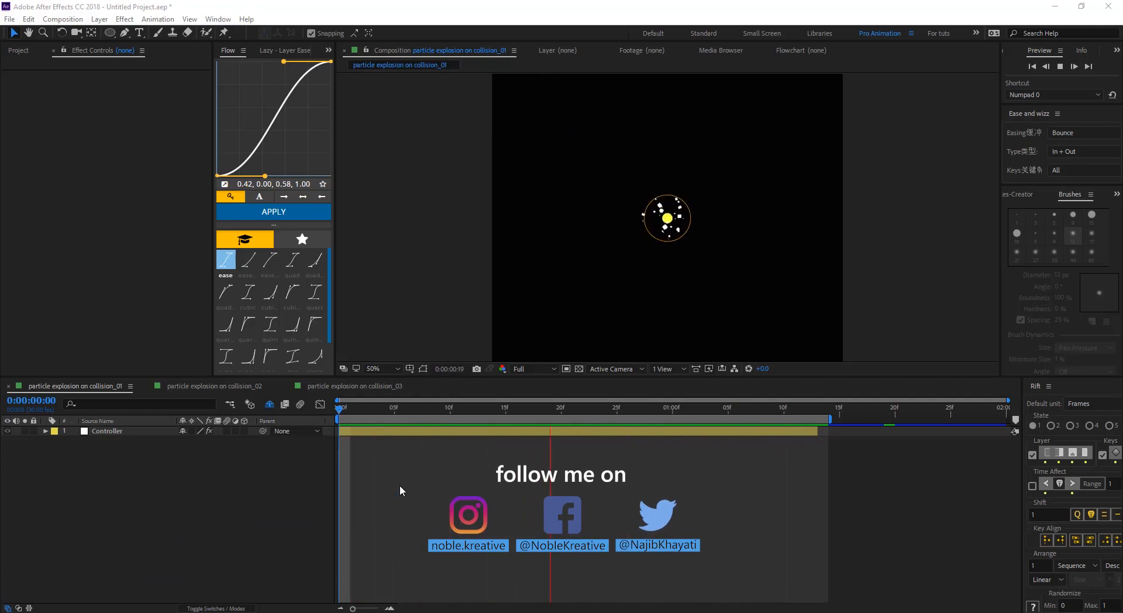
left_click(718, 407)
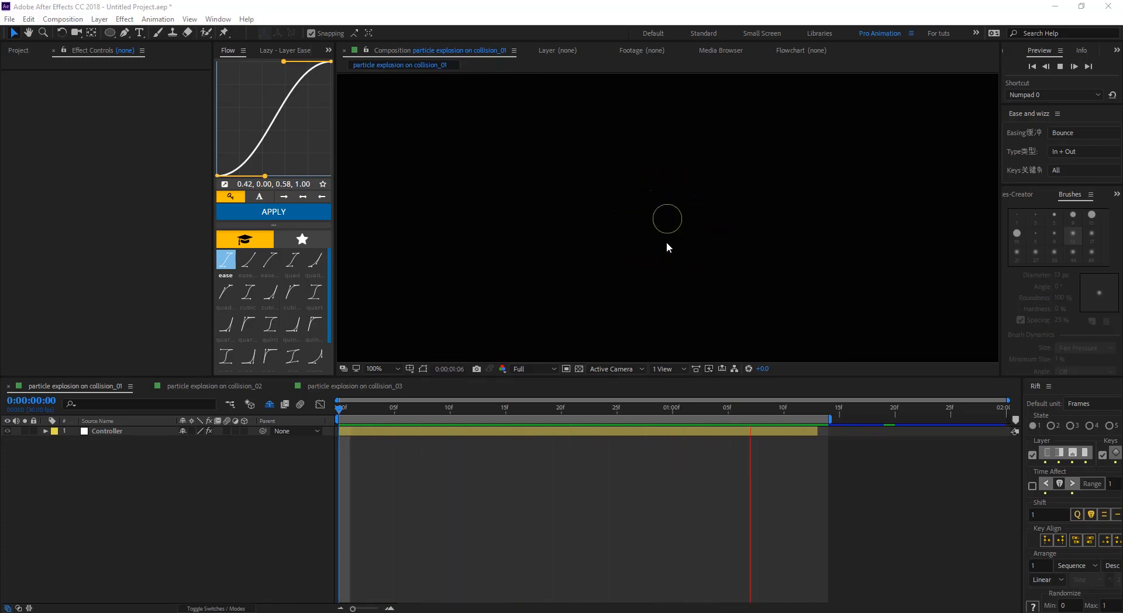
left_click(414, 407)
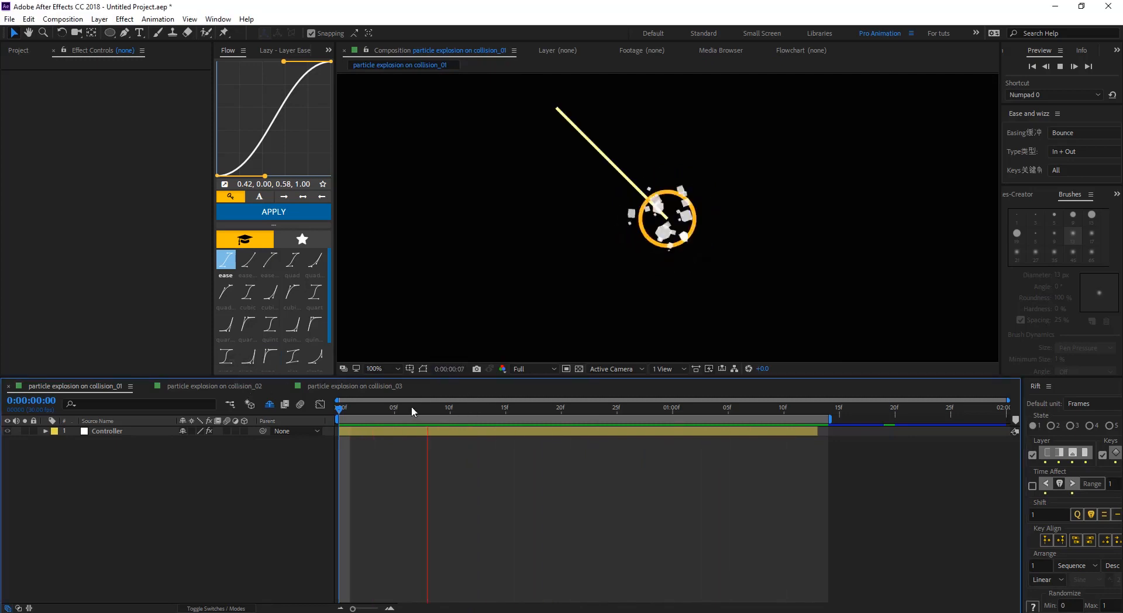
left_click(215, 386)
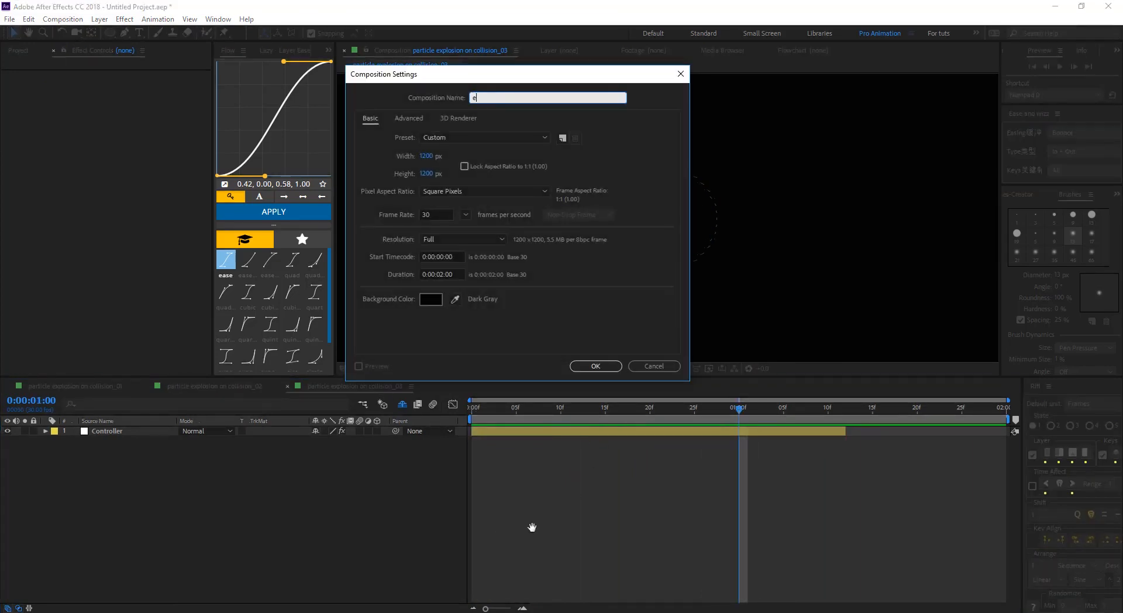
type("xpo")
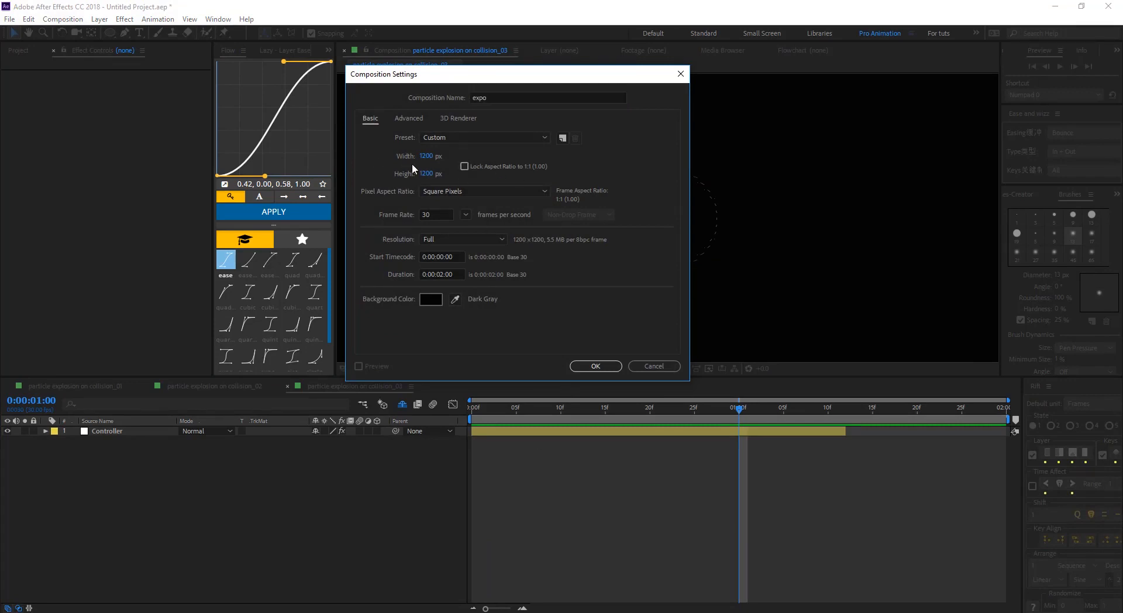
mouse_move(466, 239)
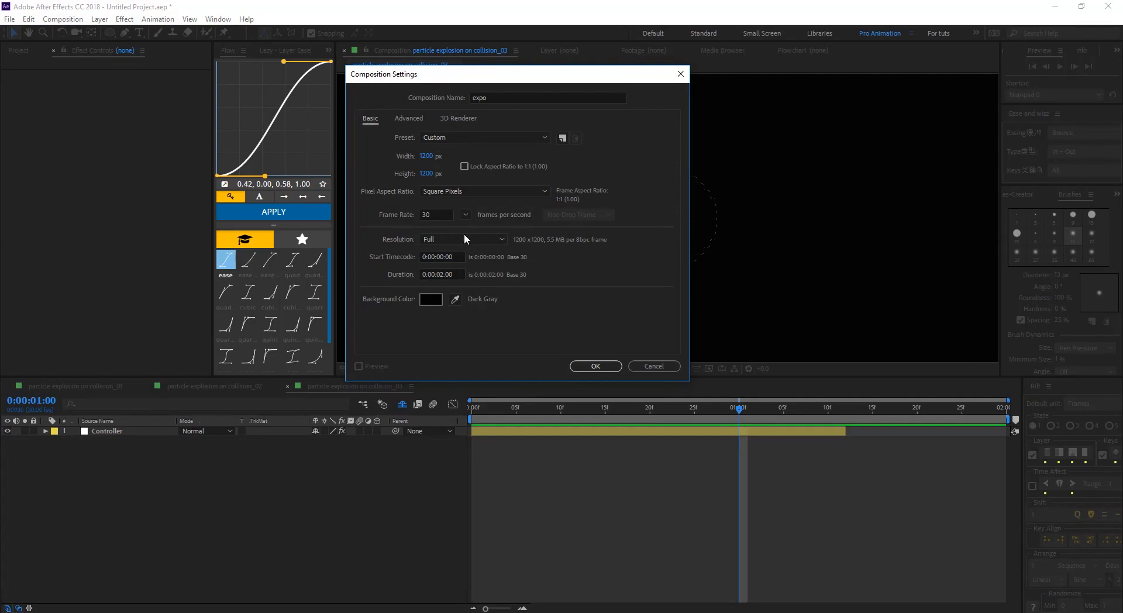
mouse_move(400, 289)
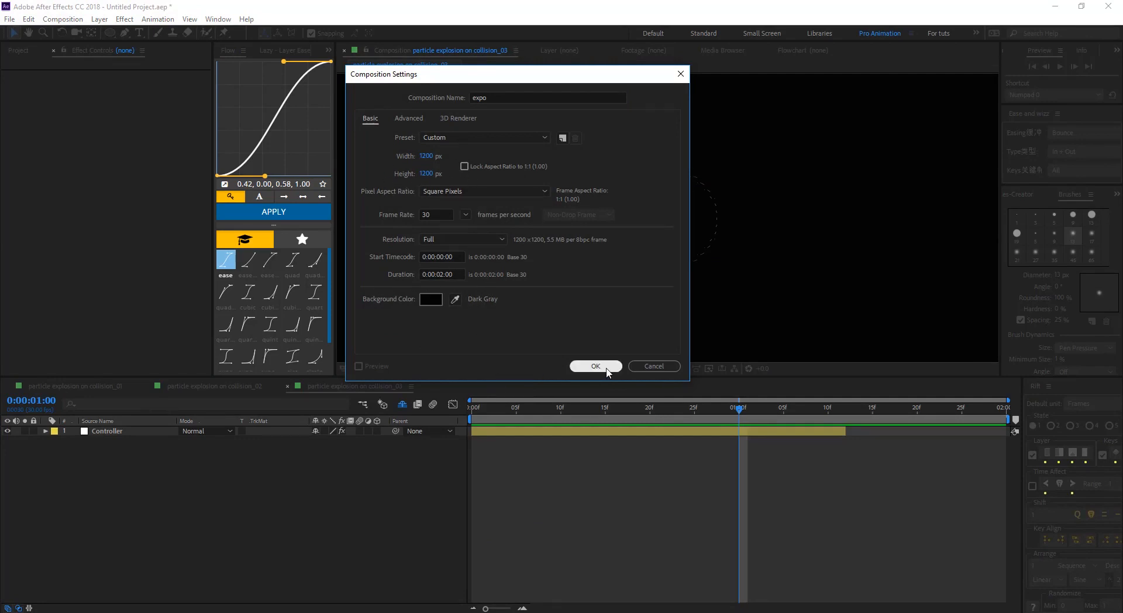
left_click(596, 366)
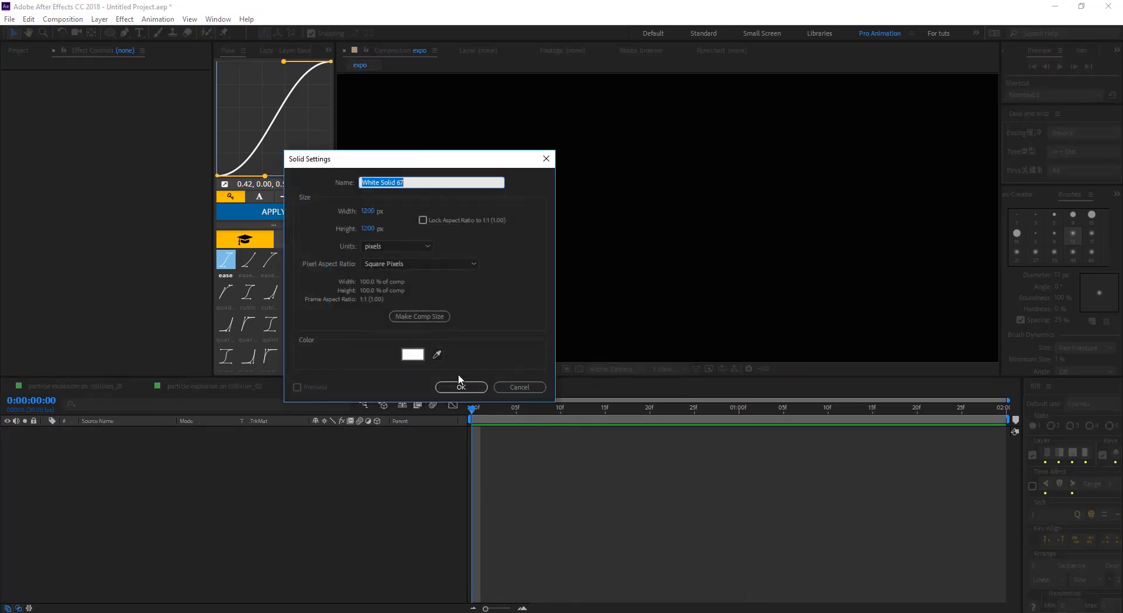
Name the new solid laser and give it a dark red colour.
type("laser")
left_click(372, 210)
type("5")
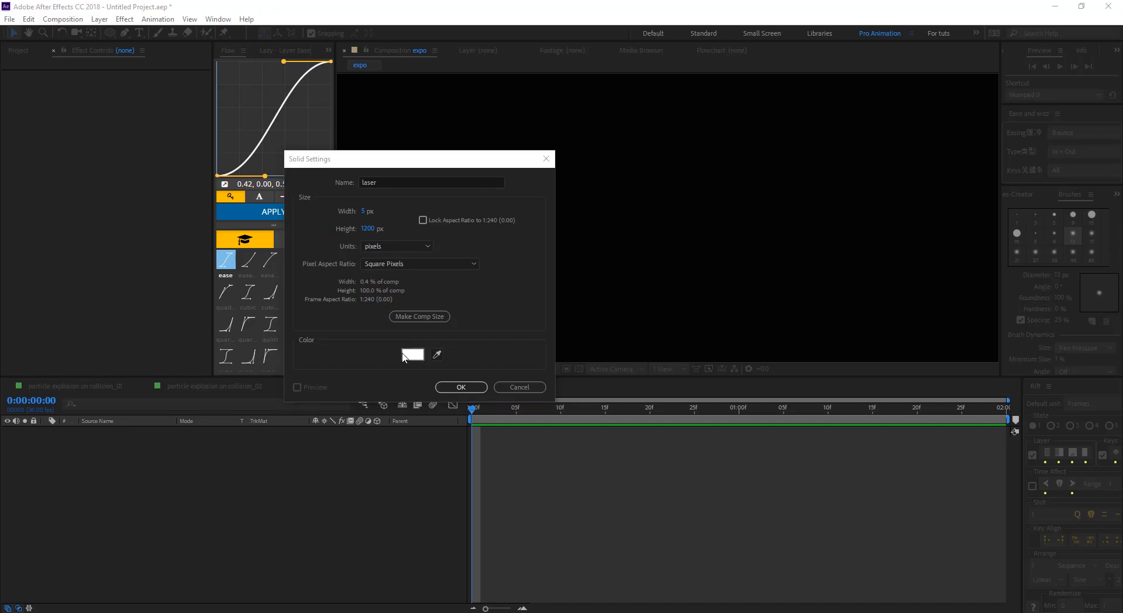
left_click(412, 354)
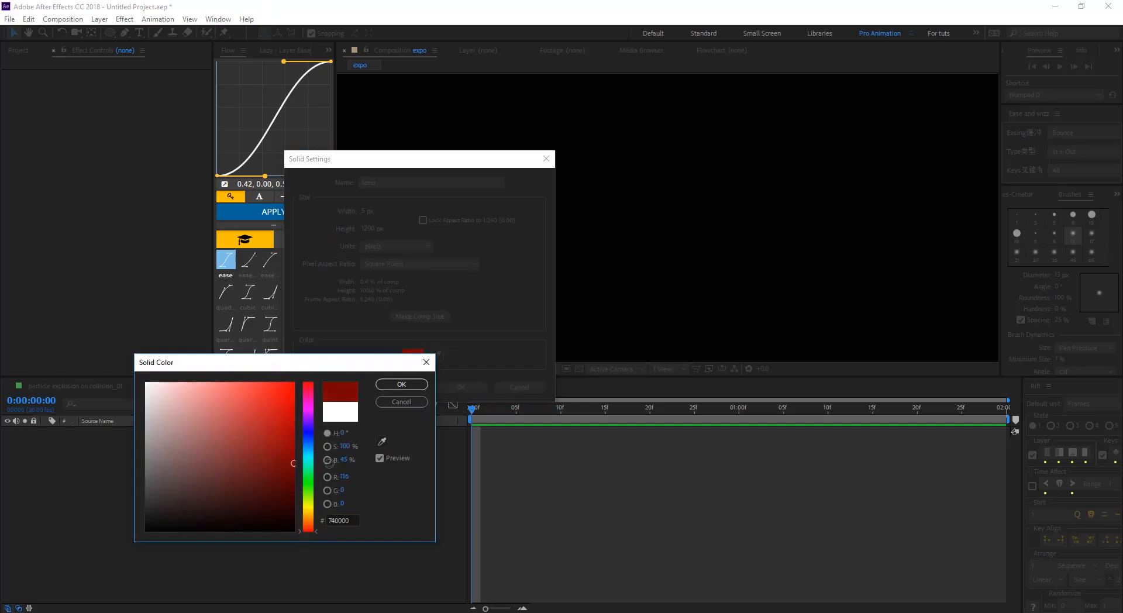
left_click(402, 383)
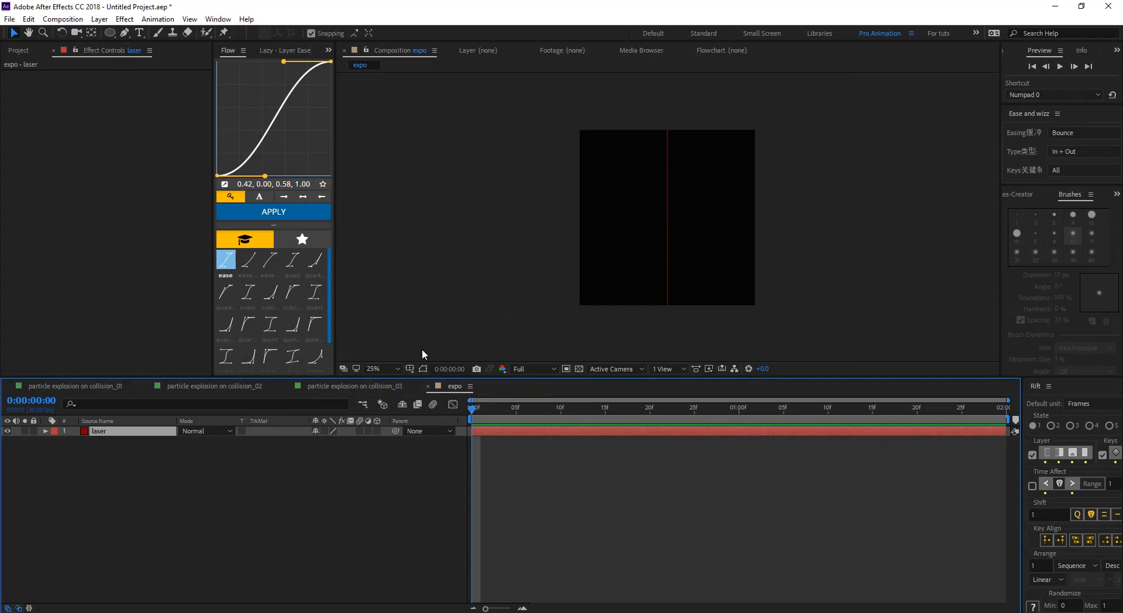
Set the laser's anchor to 2.5,1200, rotate it -45°, and keyframe position and scale.
left_click(423, 369)
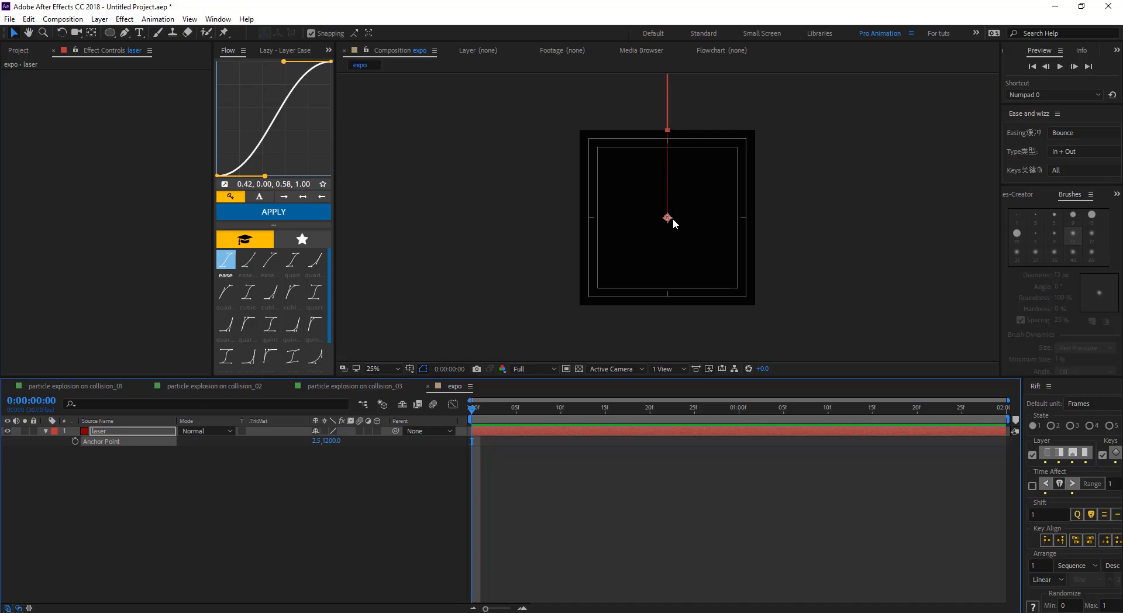
left_click(373, 368)
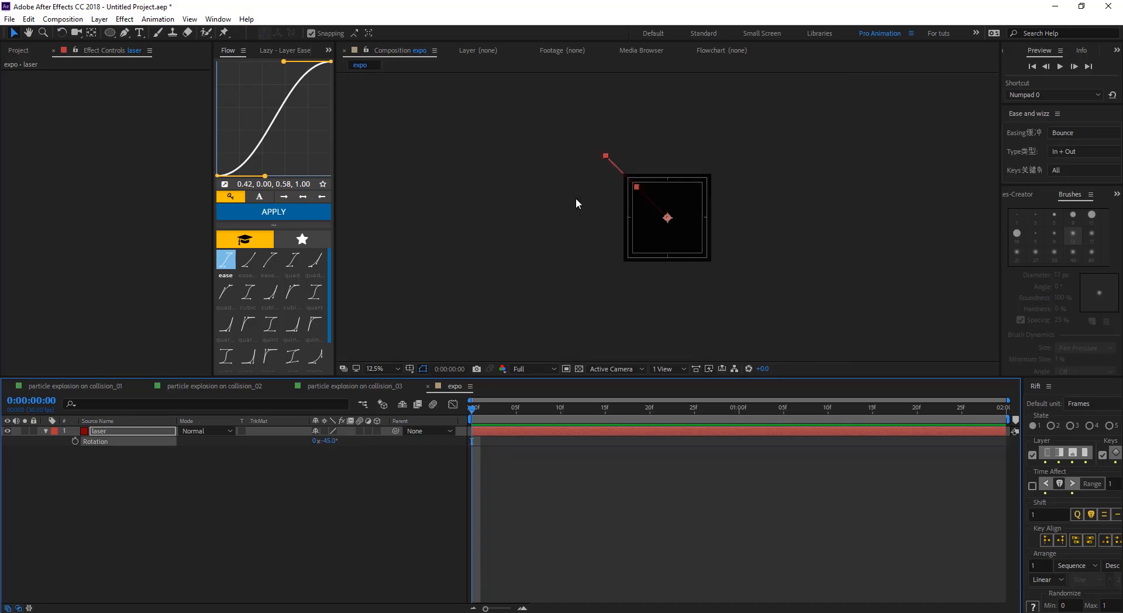
left_click(380, 369)
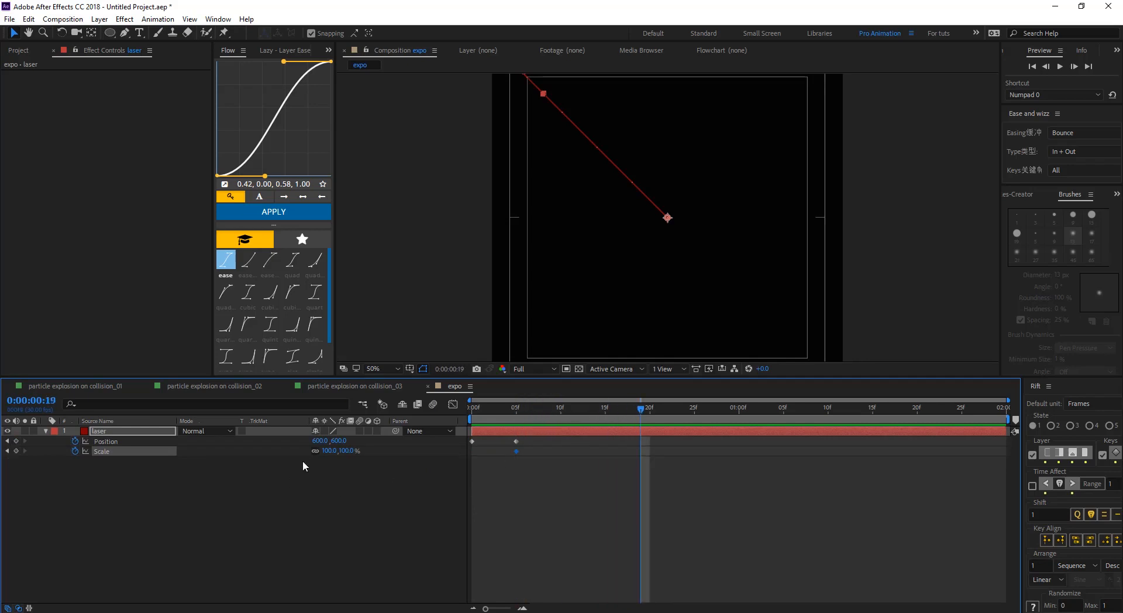
Sharpen the easing on the laser's position and scale curves in the Graph Editor.
double_click(346, 451)
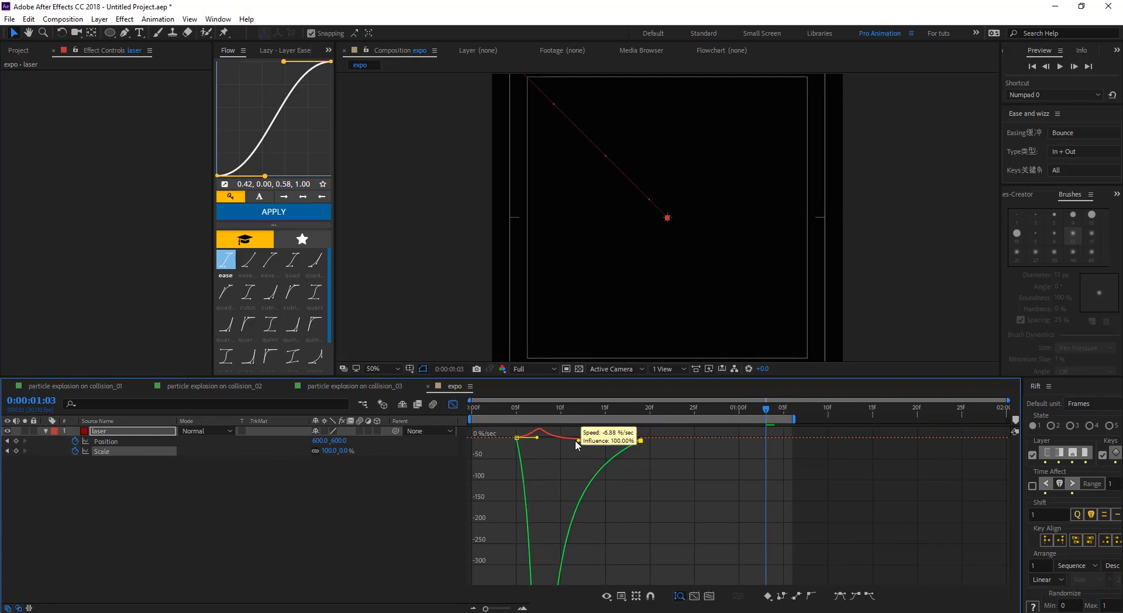
left_click_drag(577, 444, 570, 439)
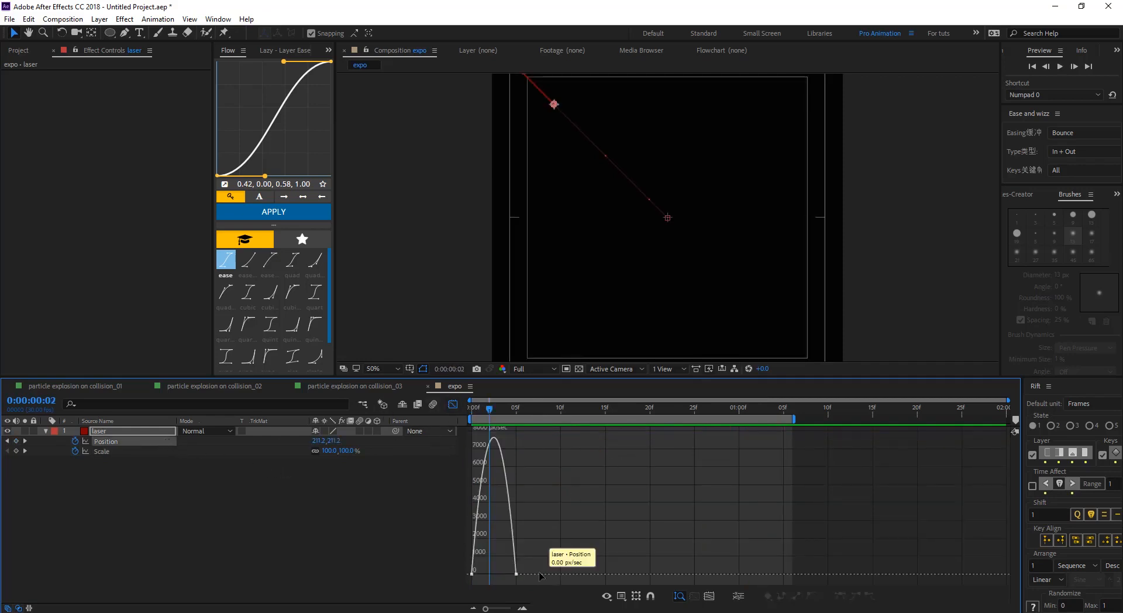
left_click_drag(540, 573, 503, 576)
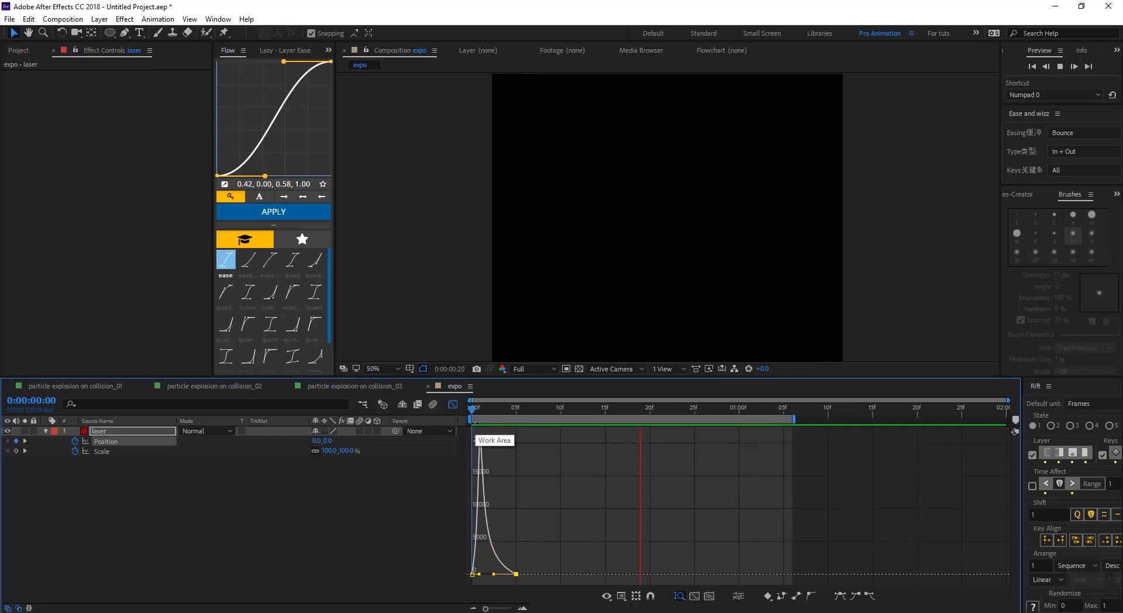
left_click(630, 407)
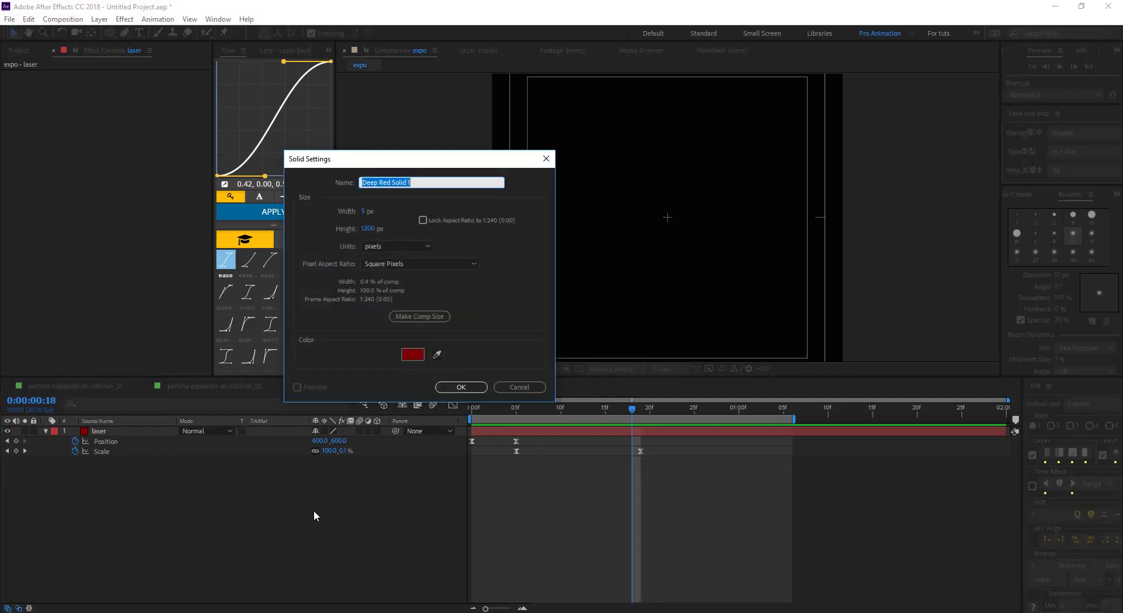
Name the new comp-sized solid expo_circle and set its colour to white.
type("expo_")
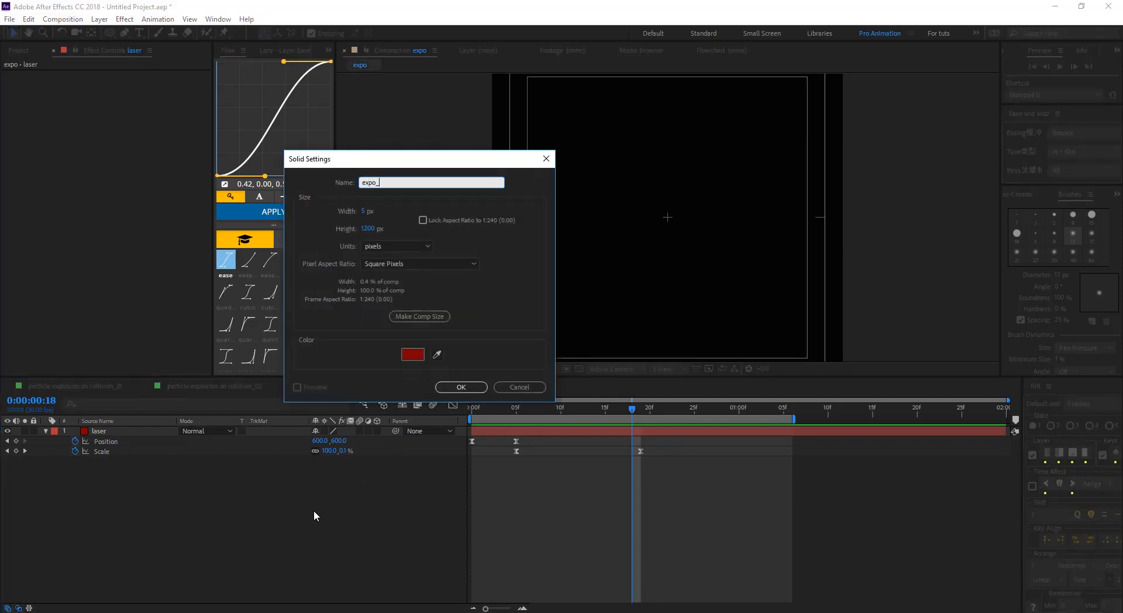
type("circle")
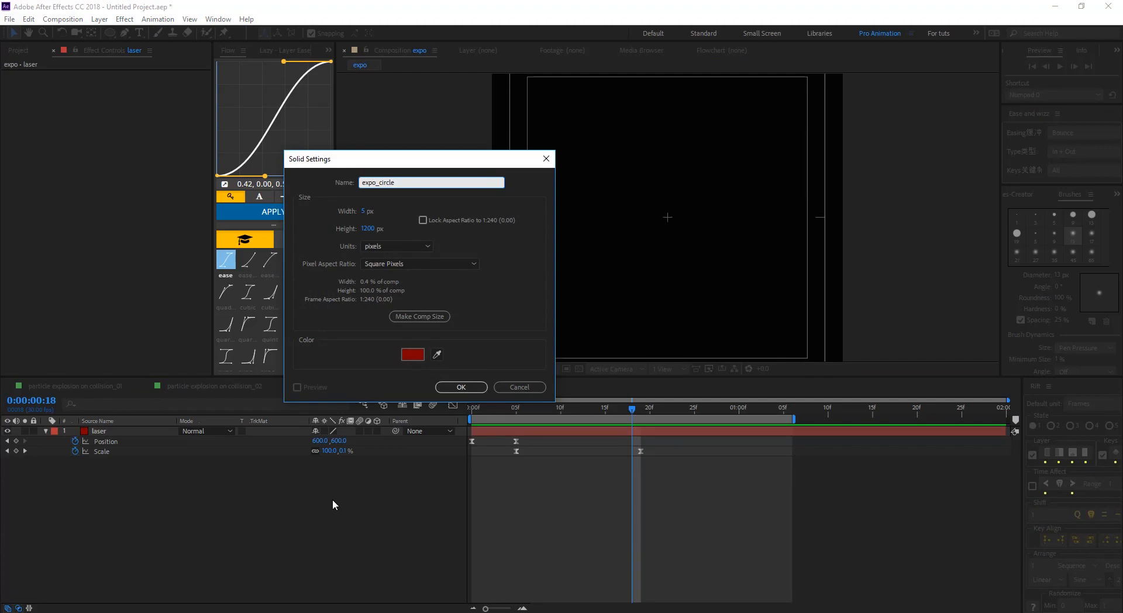
left_click(412, 354)
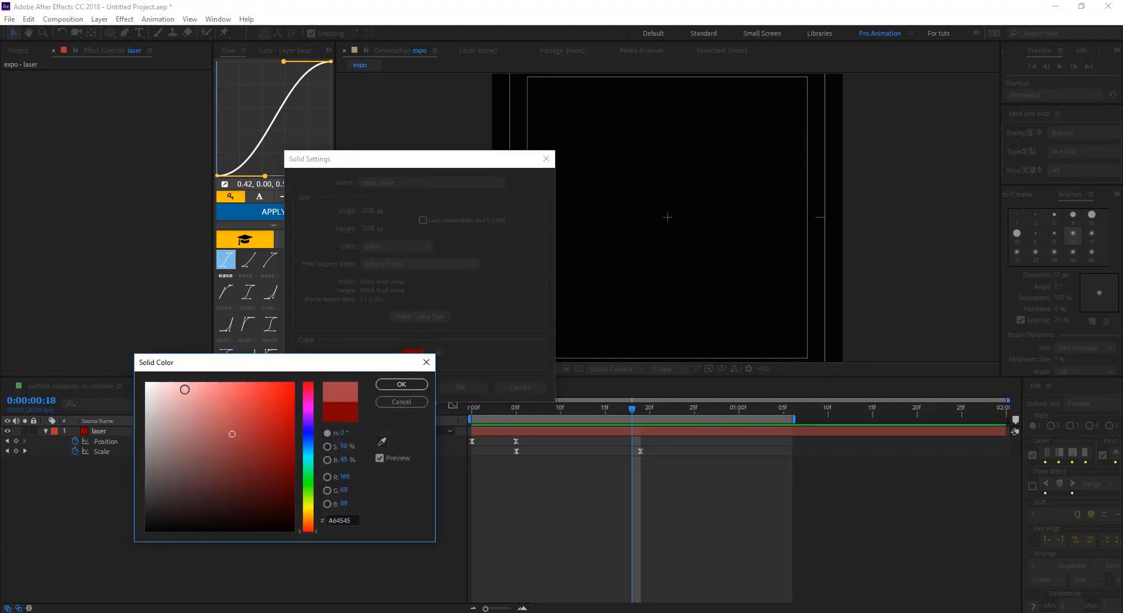
left_click(402, 384)
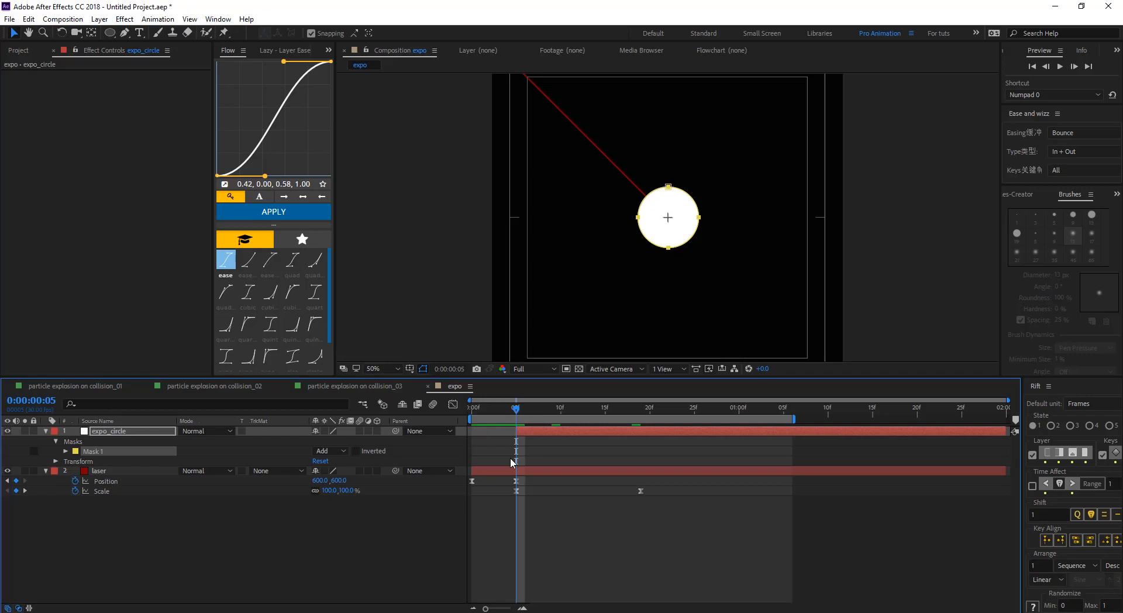
Keyframe the expo_circle mask path to expand from the impact point and preview it.
left_click(64, 452)
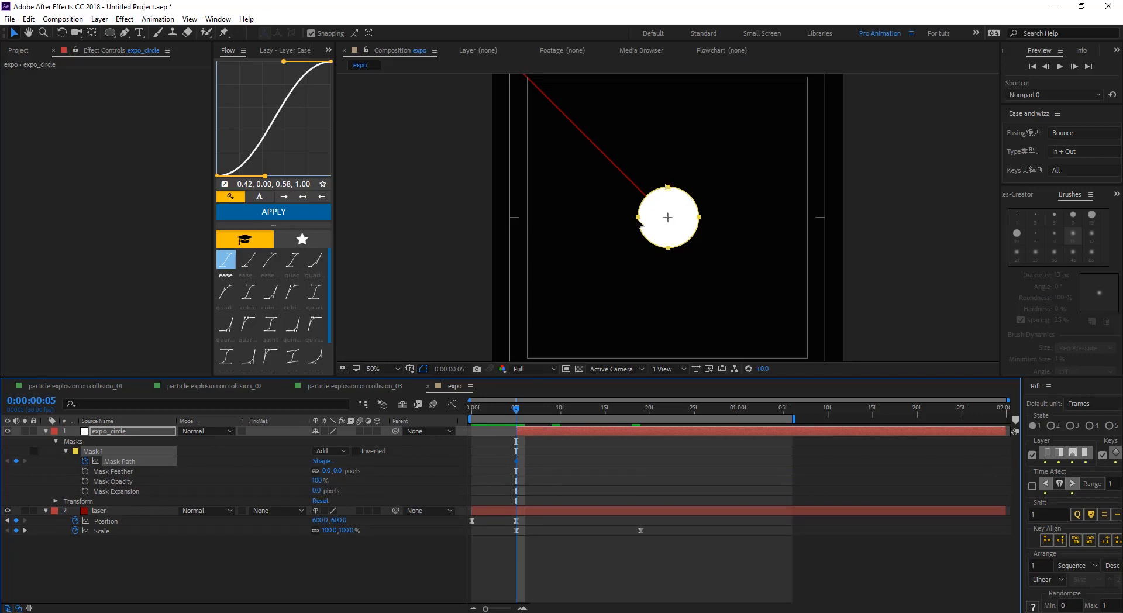
left_click(622, 407)
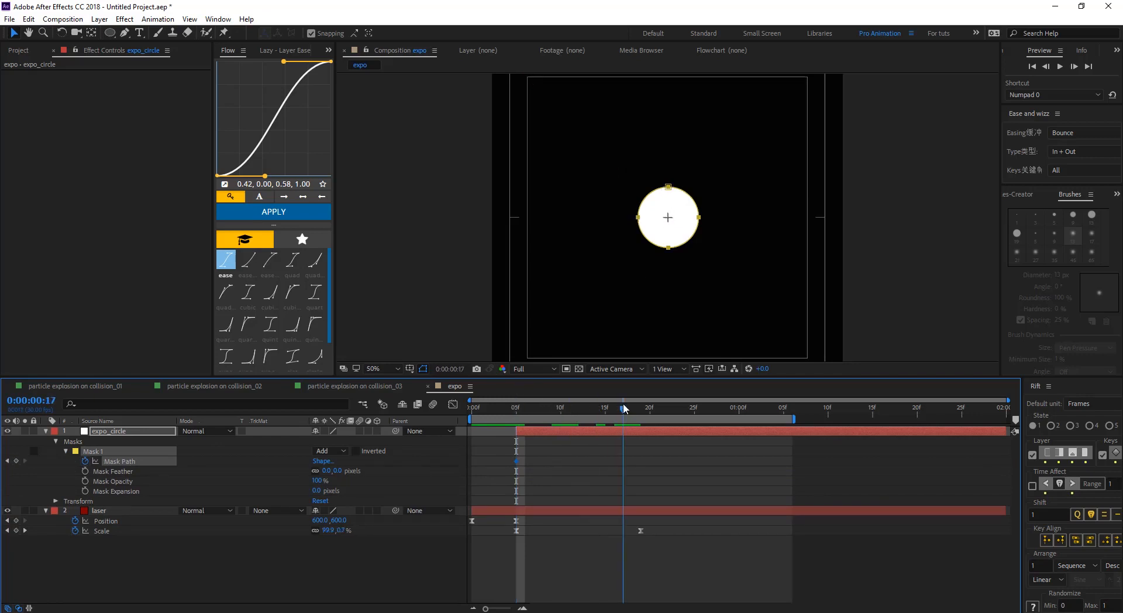
left_click(587, 407)
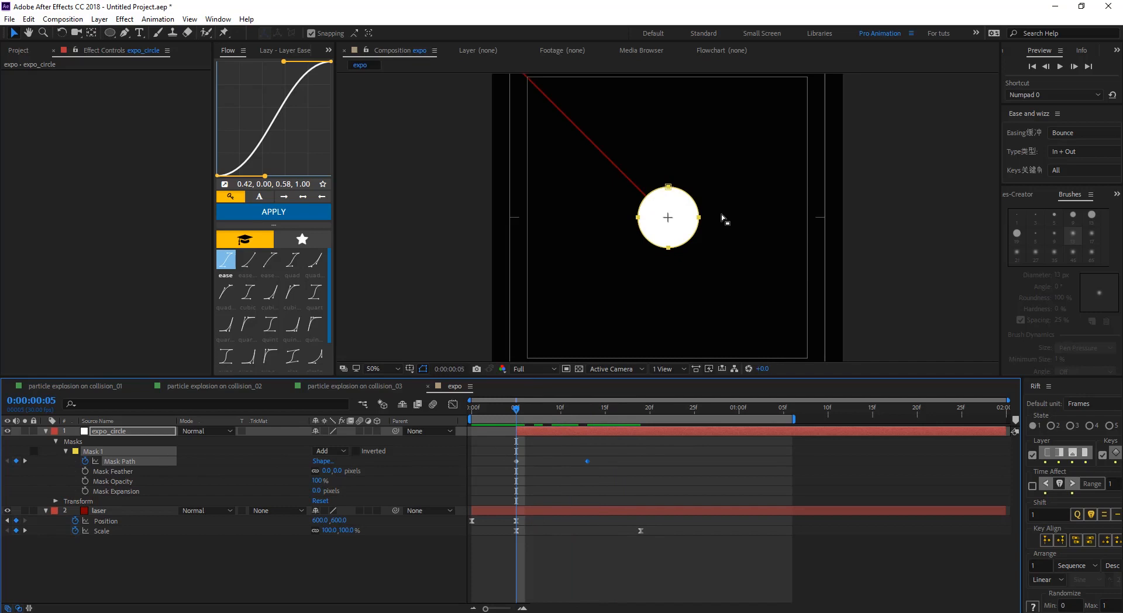
left_click(668, 217)
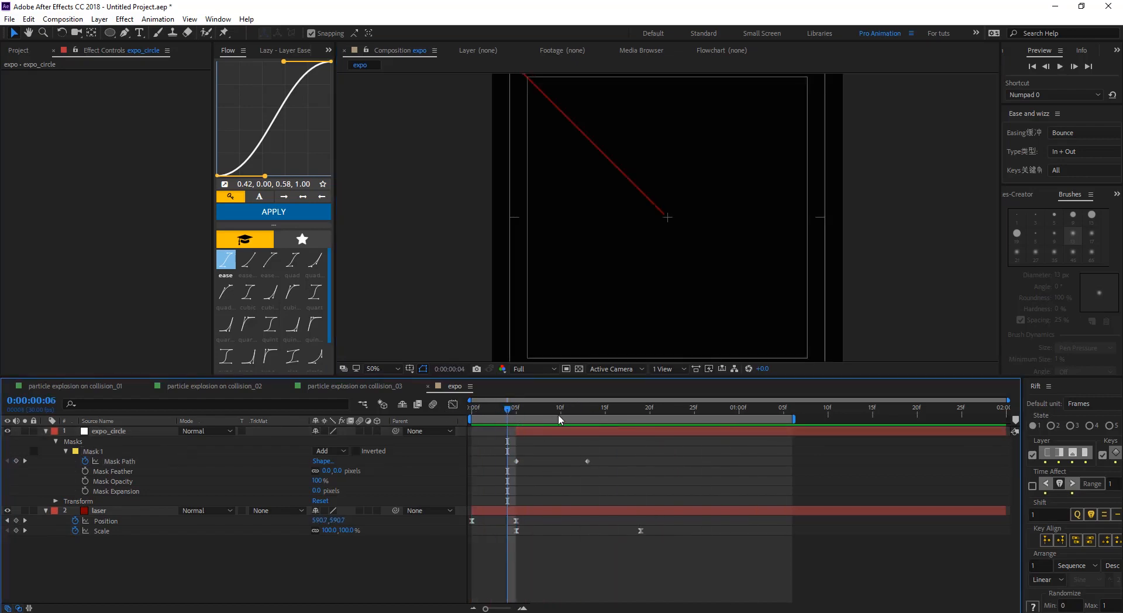
left_click(606, 409)
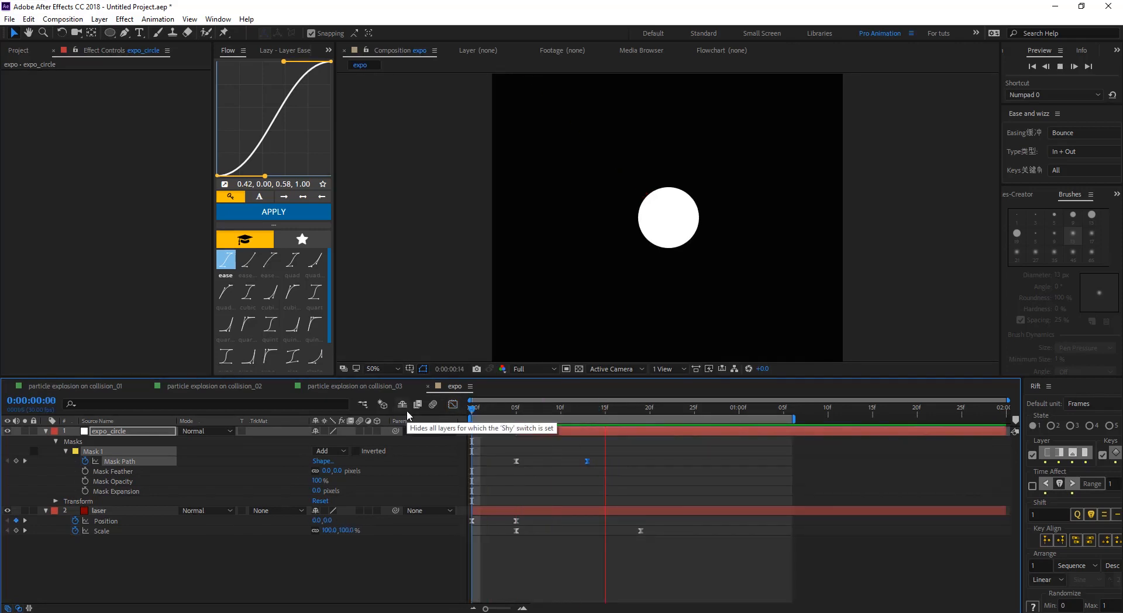
left_click(641, 408)
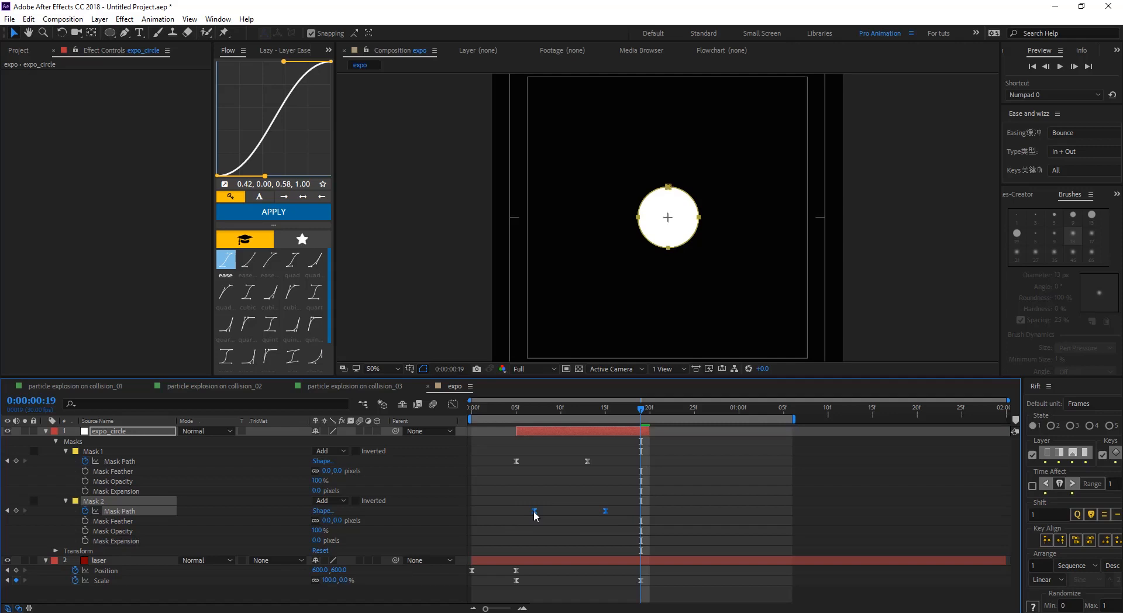
Set Mask 2 to Subtract so the circle becomes an expanding ring, then preview.
left_click(328, 499)
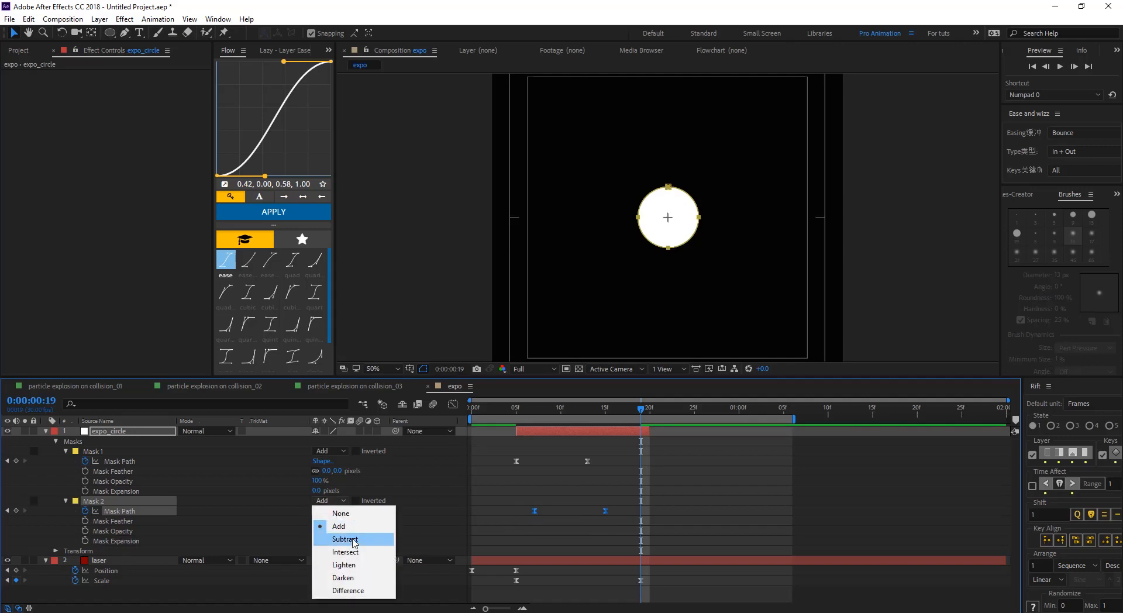
left_click(344, 538)
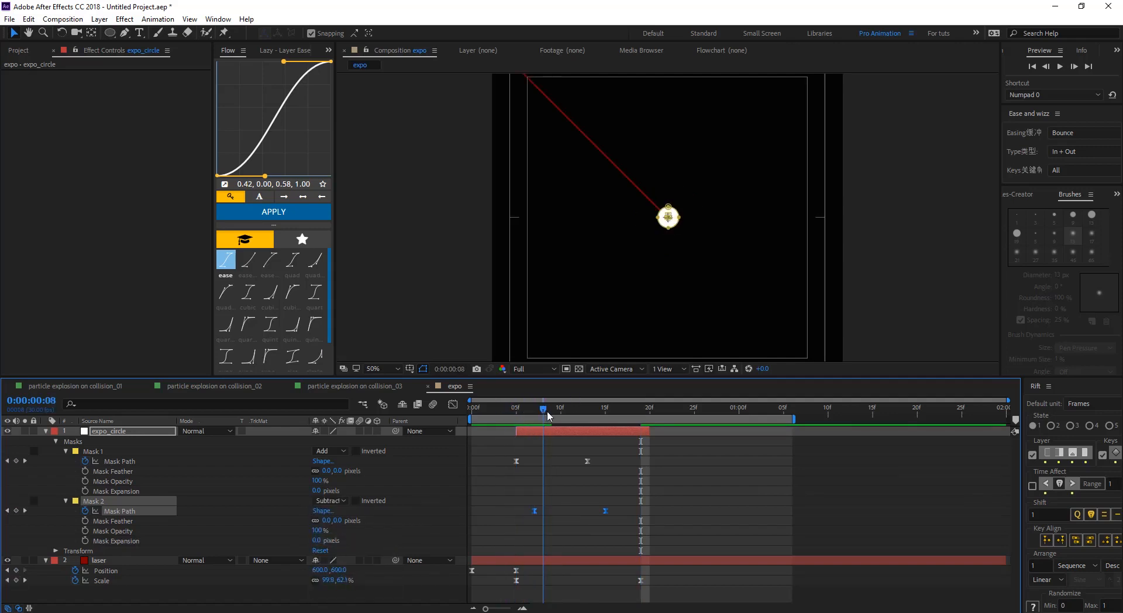
left_click(545, 408)
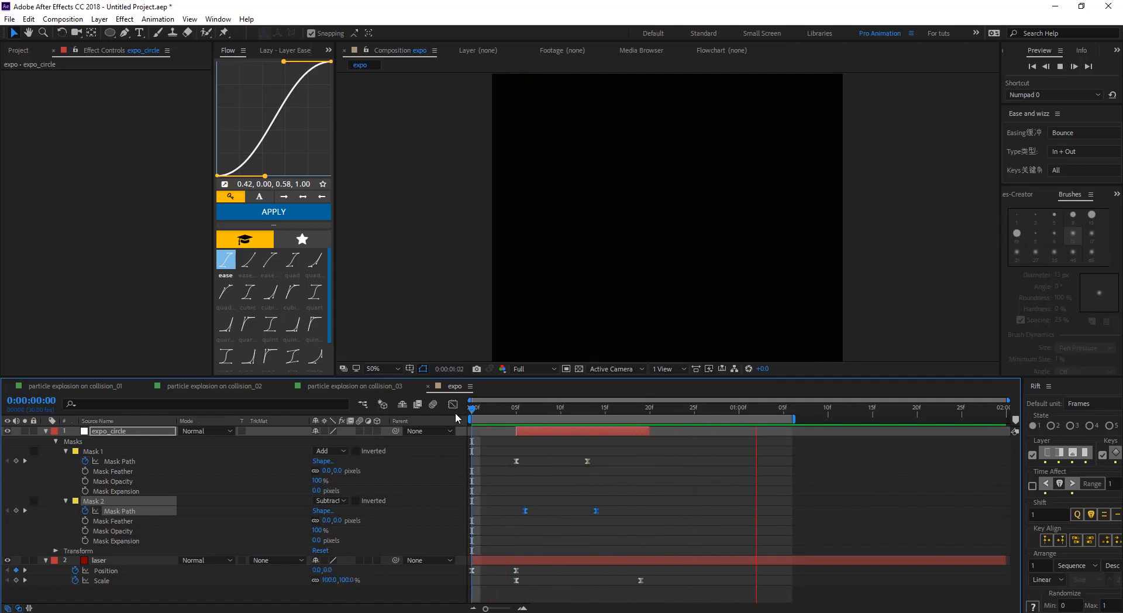
left_click(595, 407)
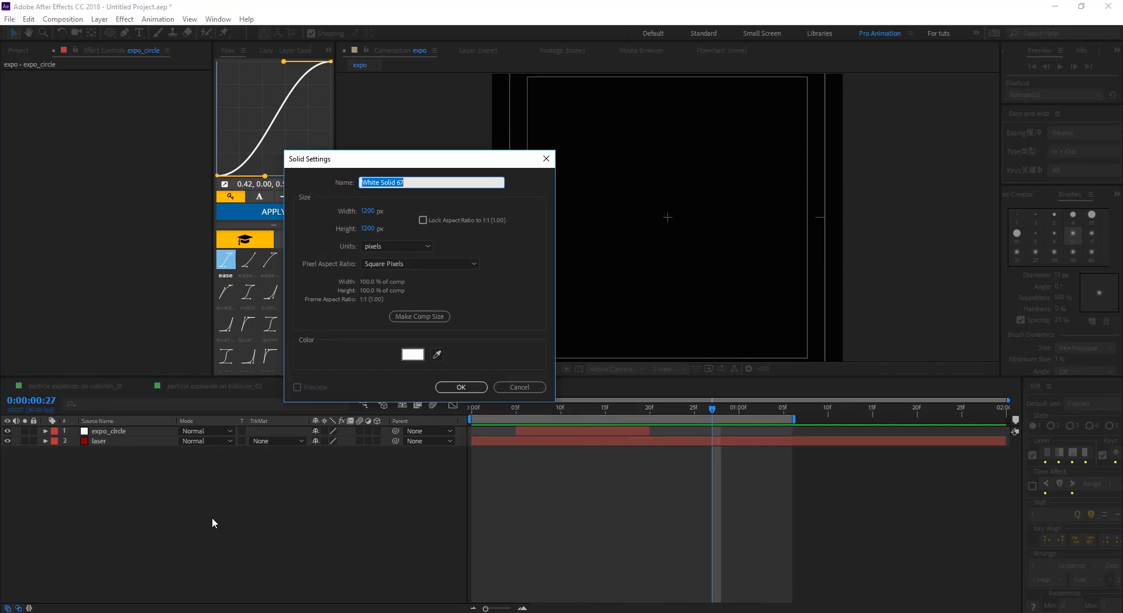
Name the new white solid shatter_Fx and make it composition size.
type("s")
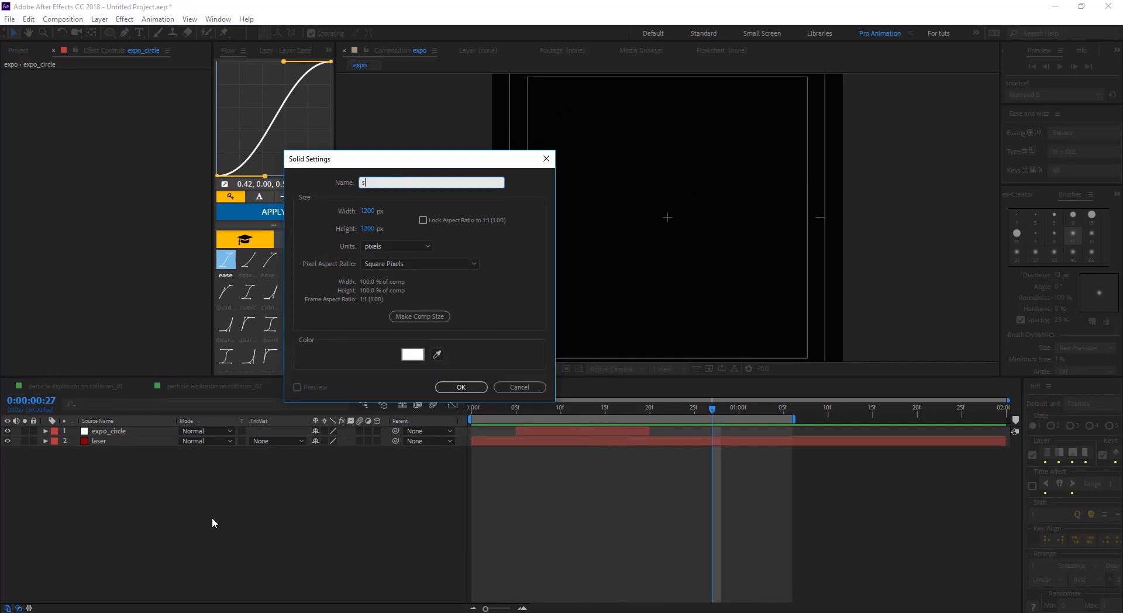
type("hateer_Fx")
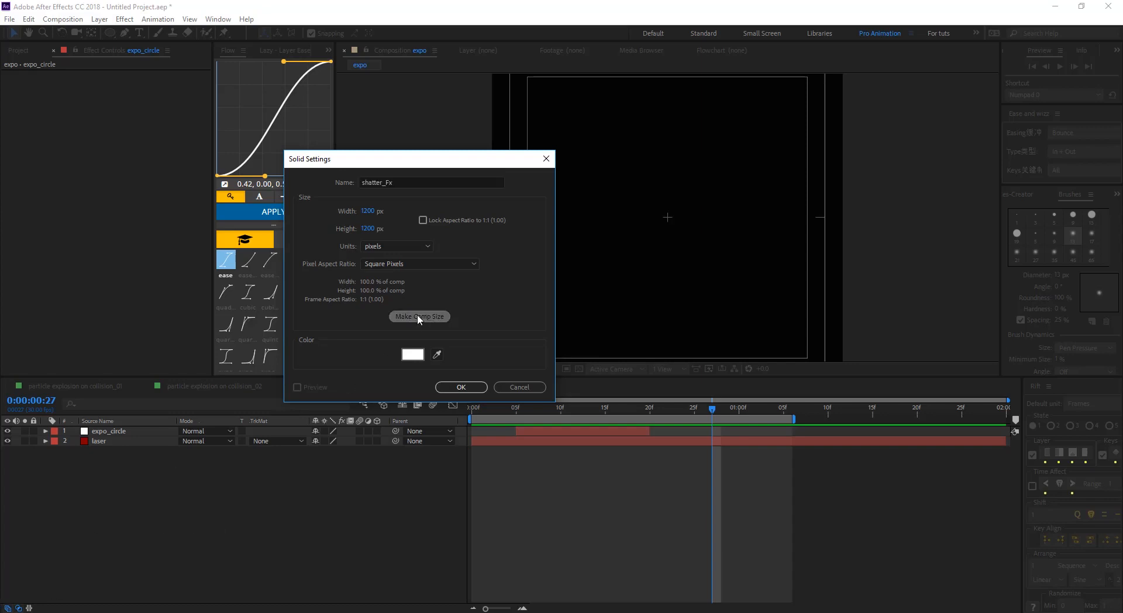
left_click(461, 388)
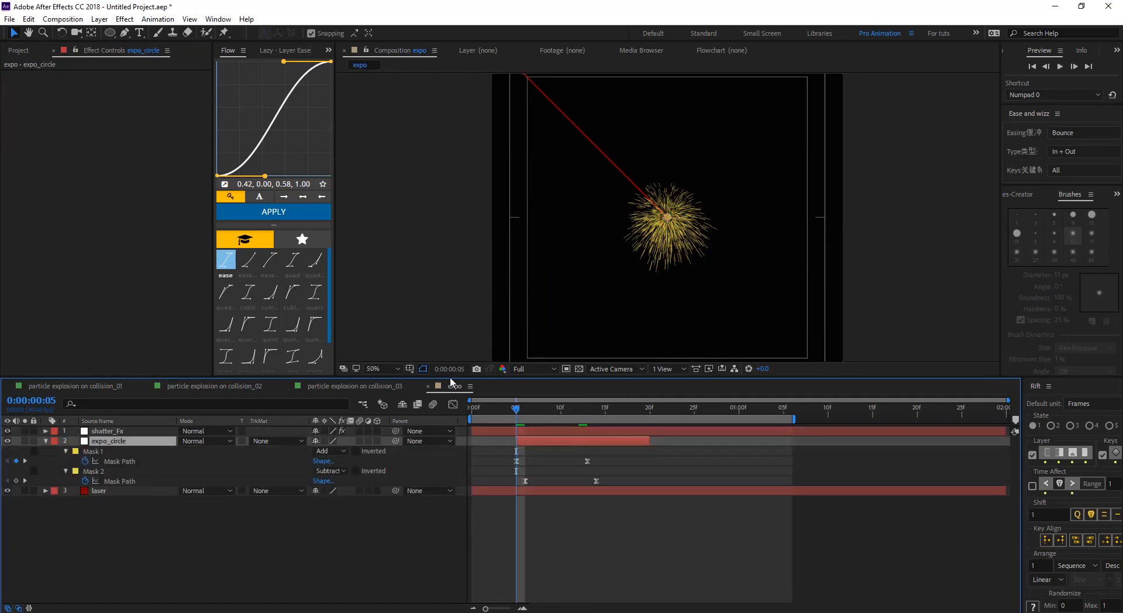
Set CC Particle World physics to Explosive, gravity 0 and inherit velocity 100.
left_click(107, 431)
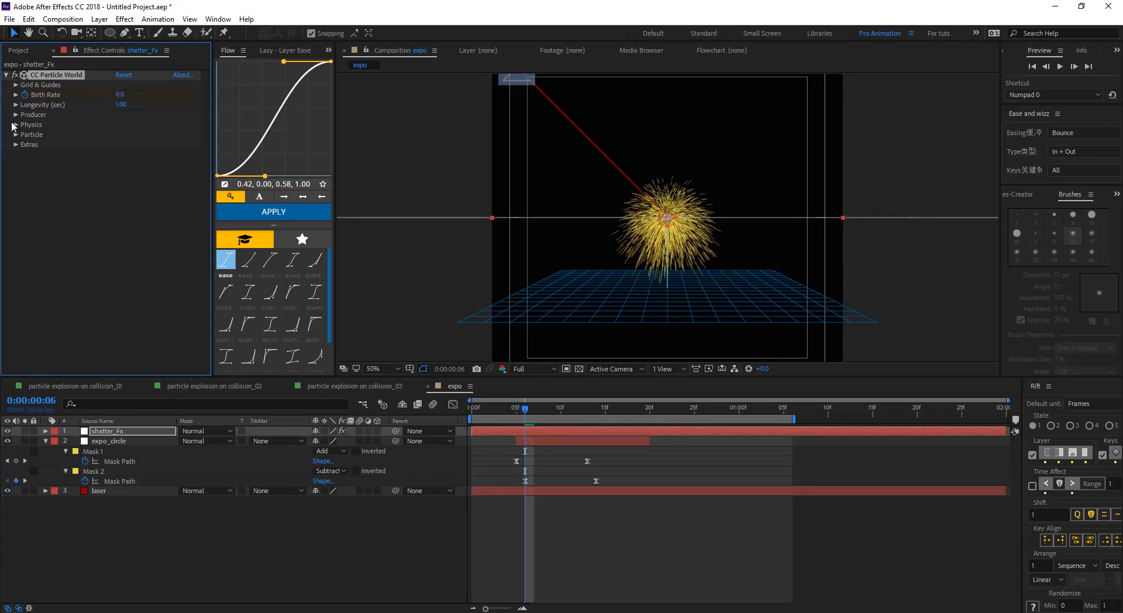
left_click(14, 124)
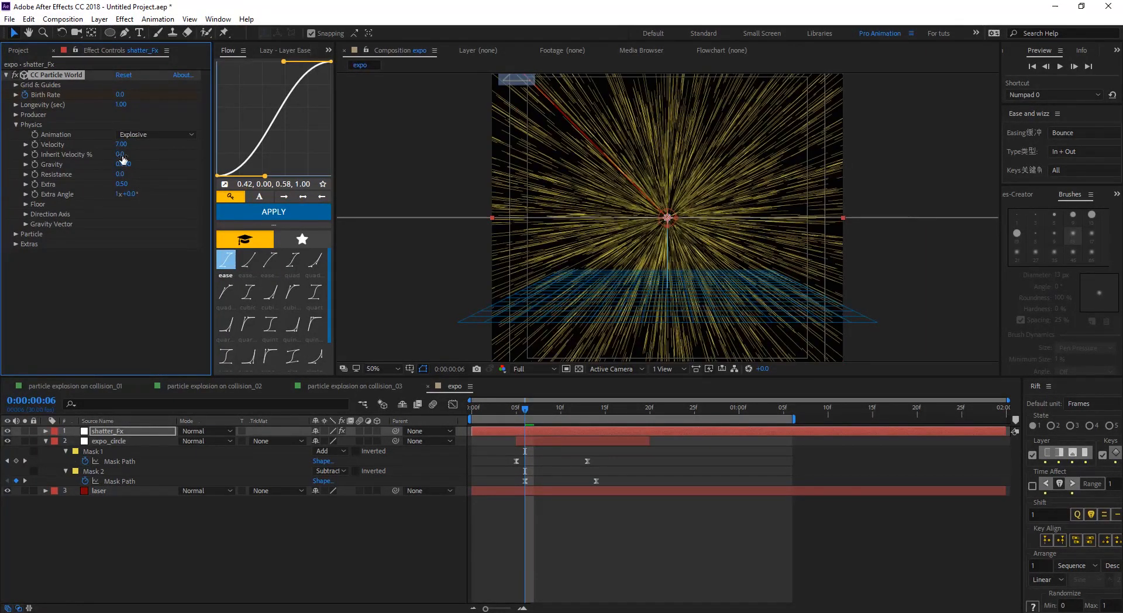
left_click_drag(122, 154, 151, 155)
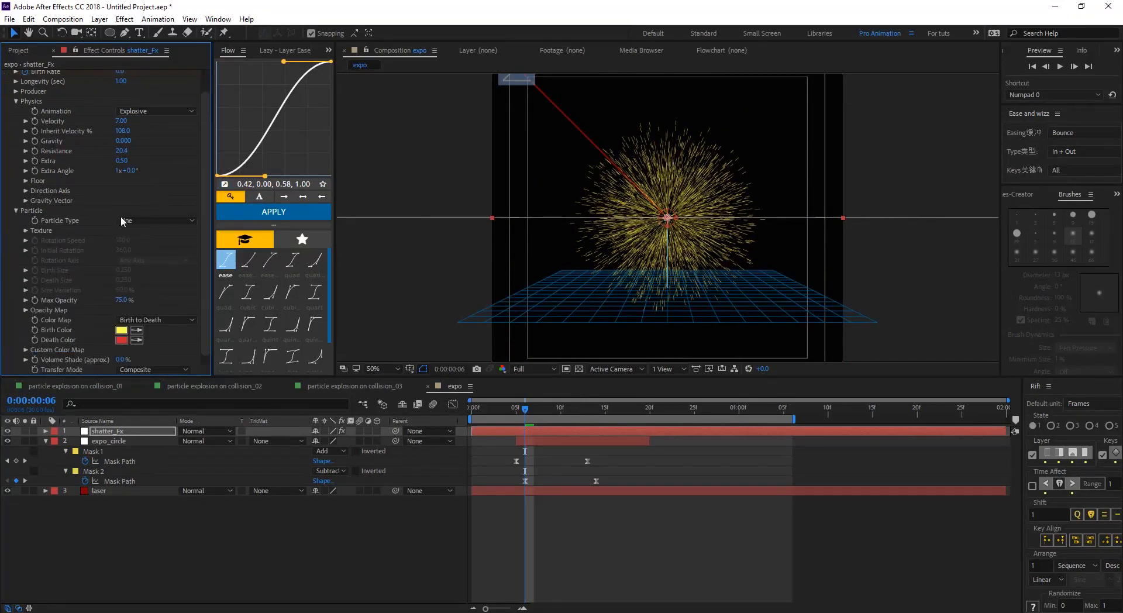
Make the particles spinning cubes with death size 0.
left_click(155, 220)
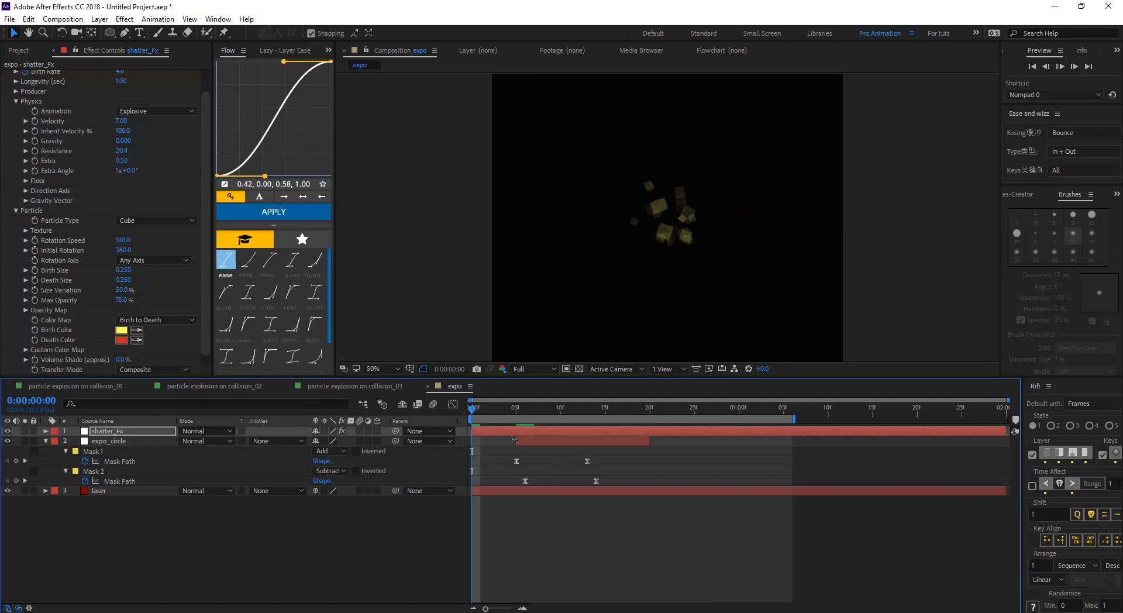
left_click(730, 415)
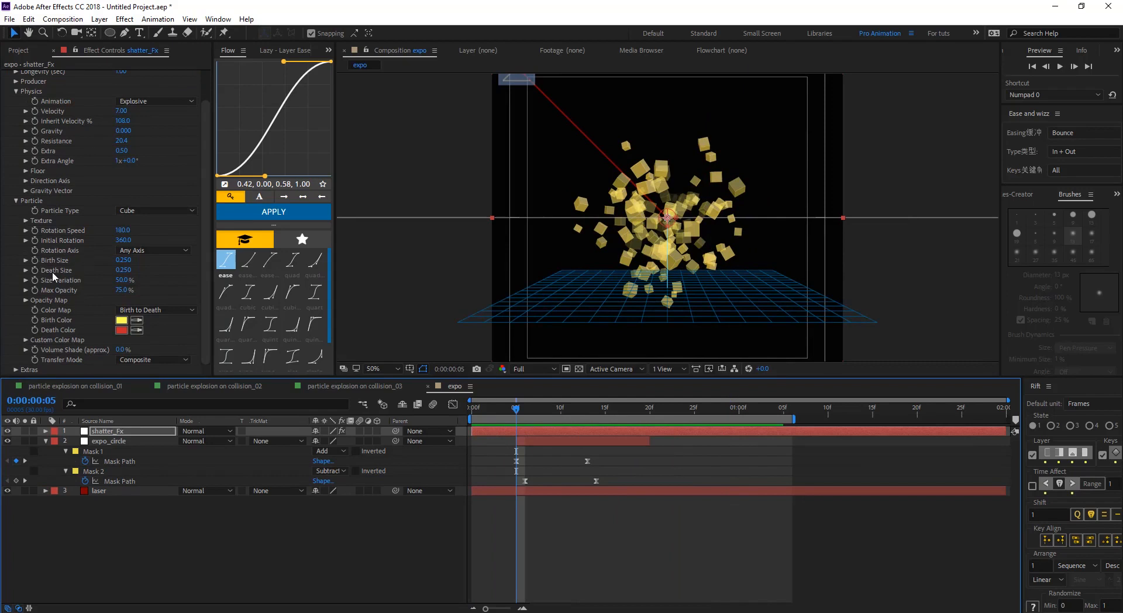
left_click(124, 269)
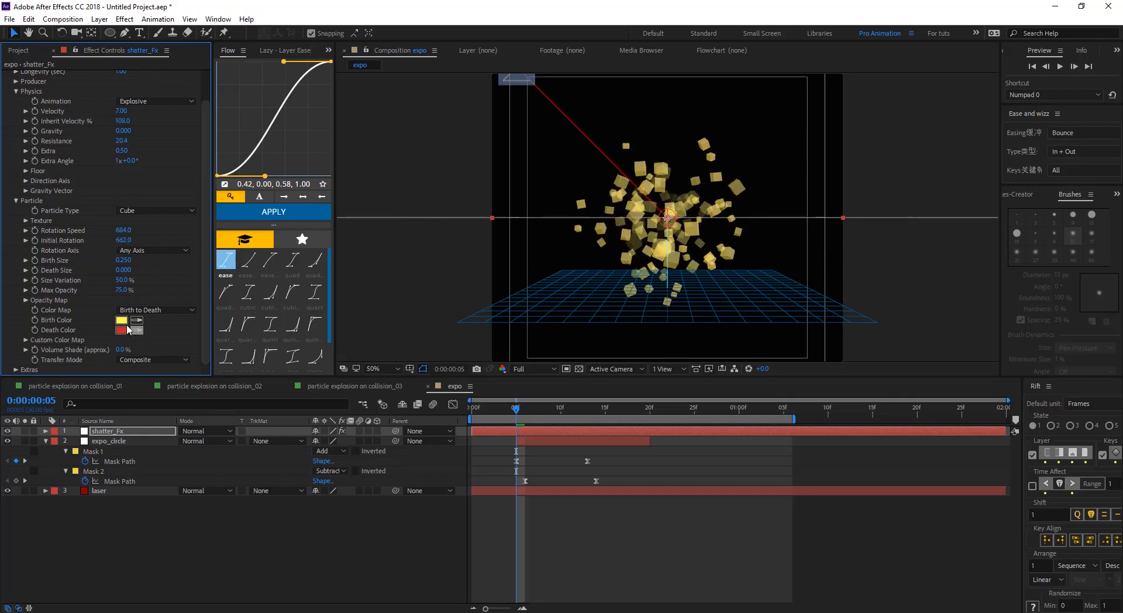
Set the particles' Birth Color to white and Death Color to an orange-red hex value.
left_click(122, 320)
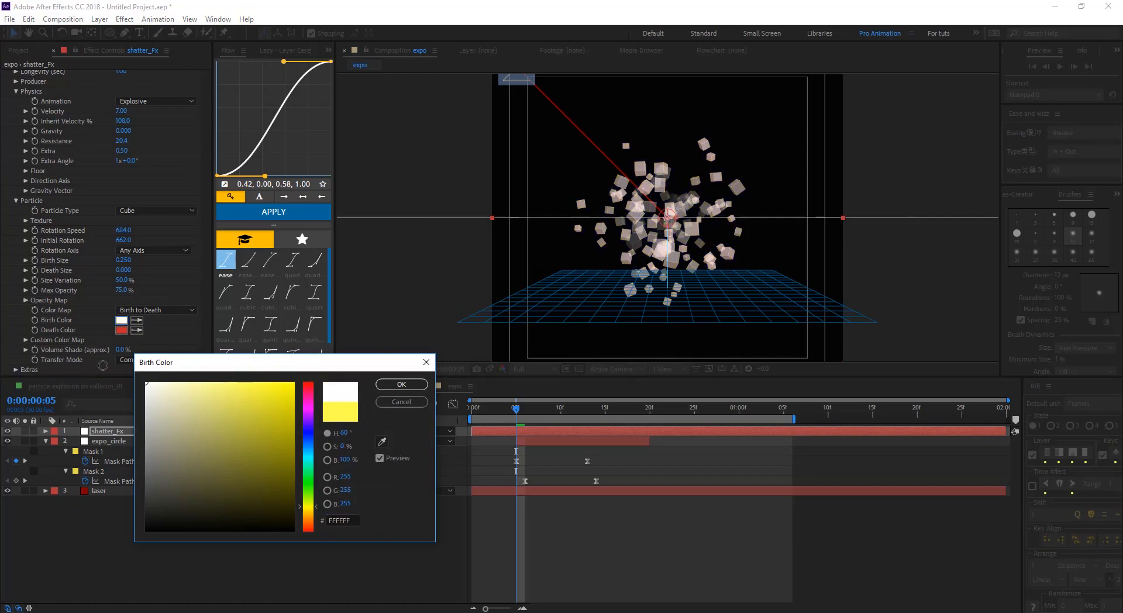
left_click(400, 401)
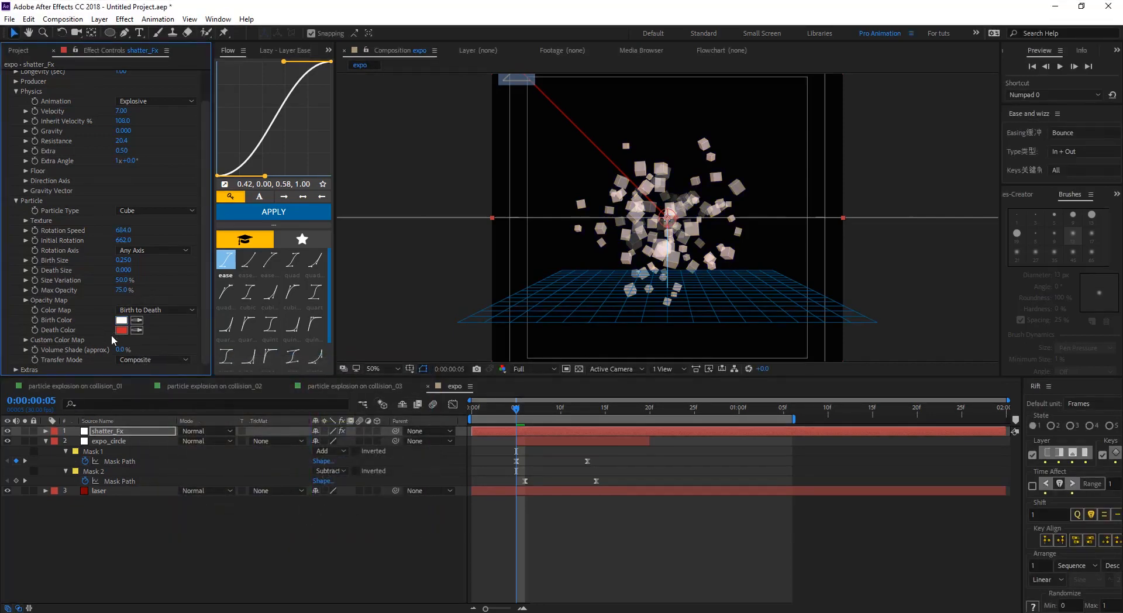
left_click(676, 411)
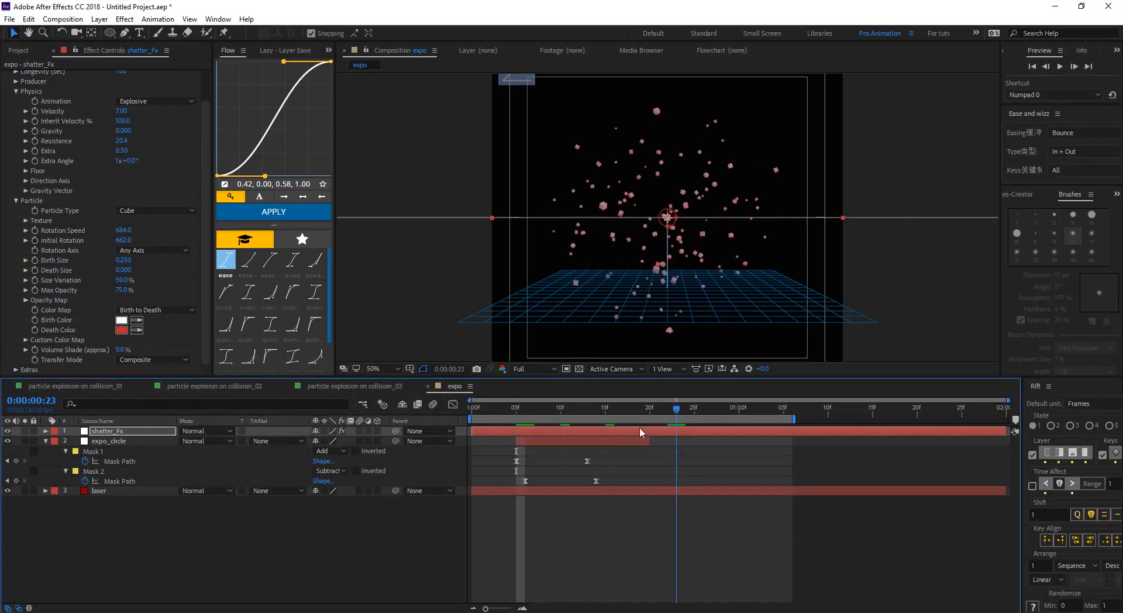
left_click(120, 329)
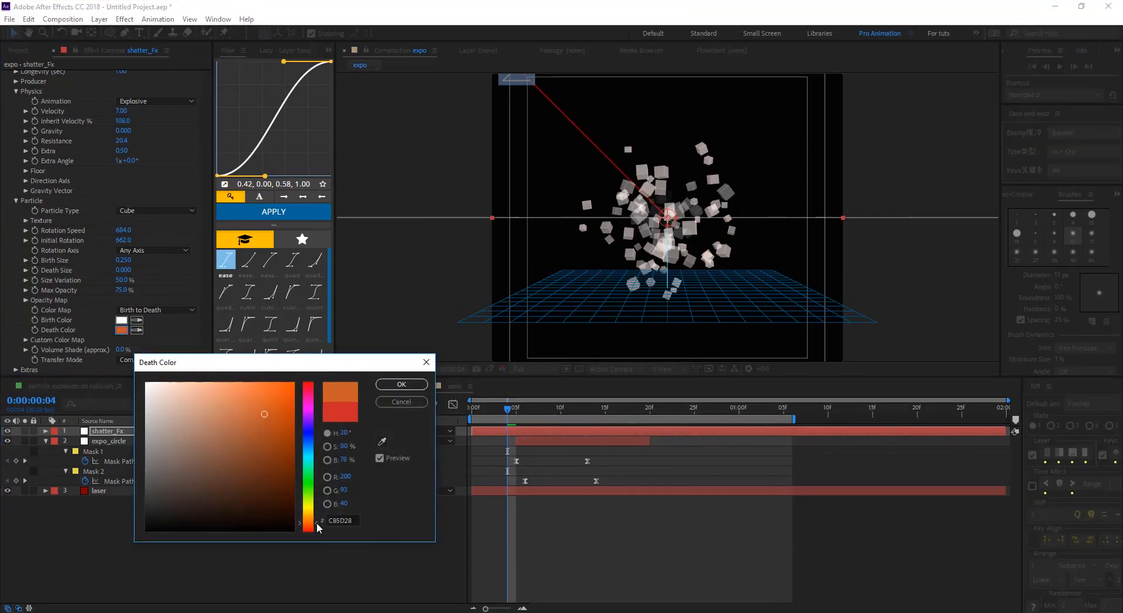
left_click(401, 402)
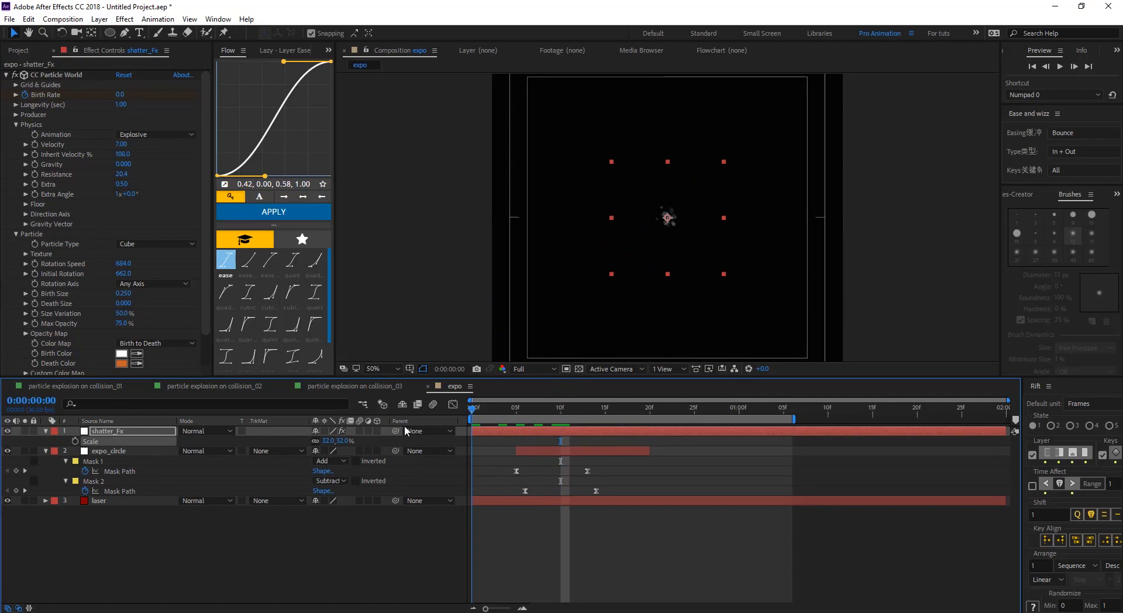
Scale shatter_Fx to 32% and slide its in-point to the laser impact frame.
left_click(515, 407)
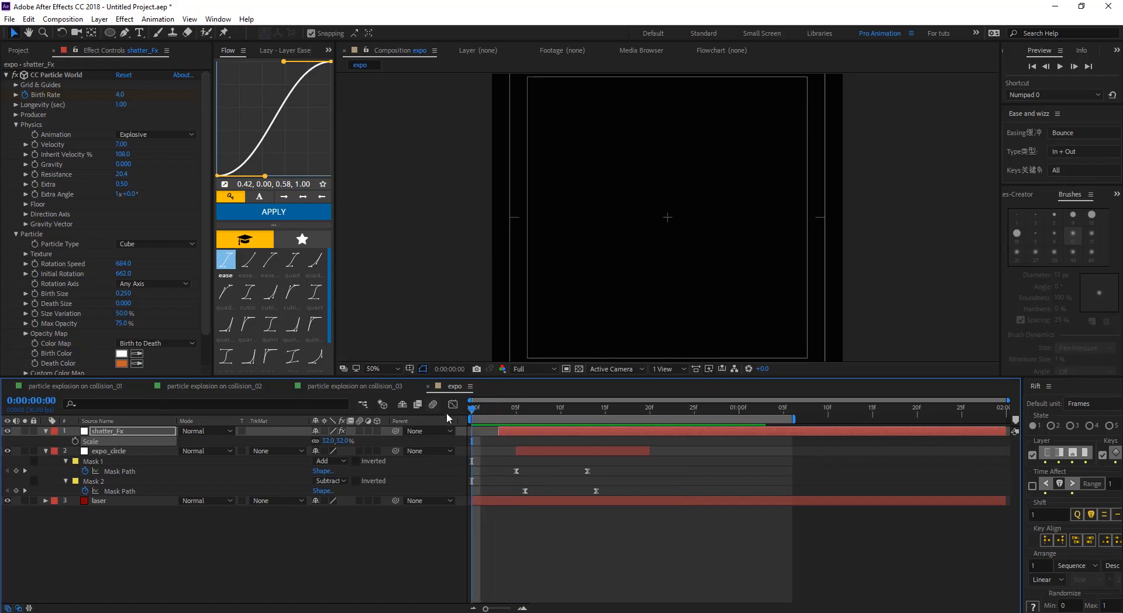
left_click(498, 407)
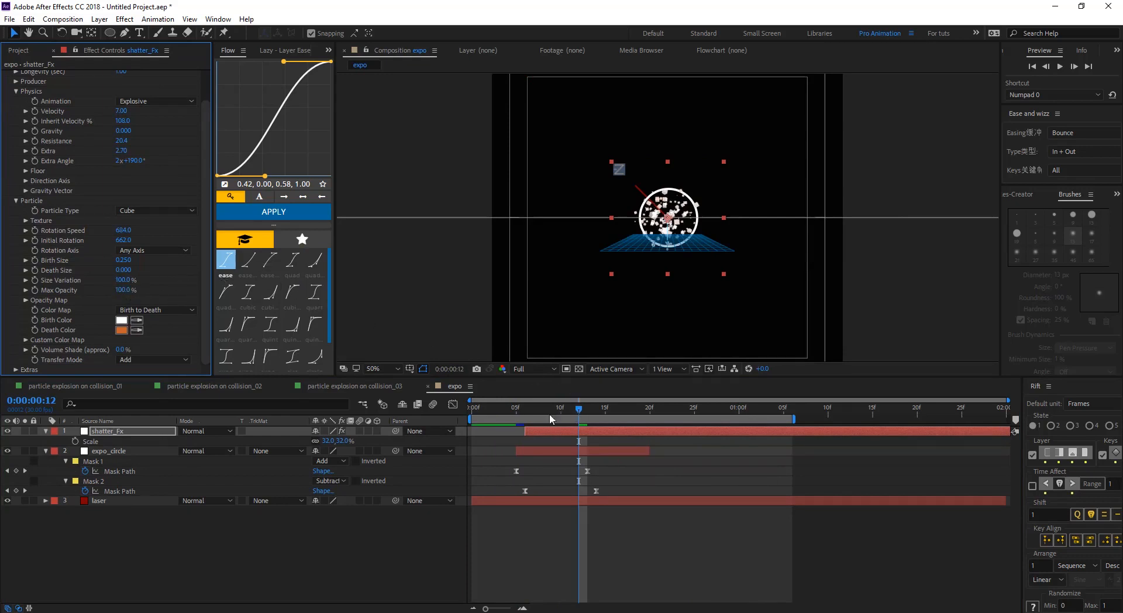
Preview the burst with Extra 2.70, Size Variation 100%, Max Opacity 100% and Add transfer mode.
left_click(471, 407)
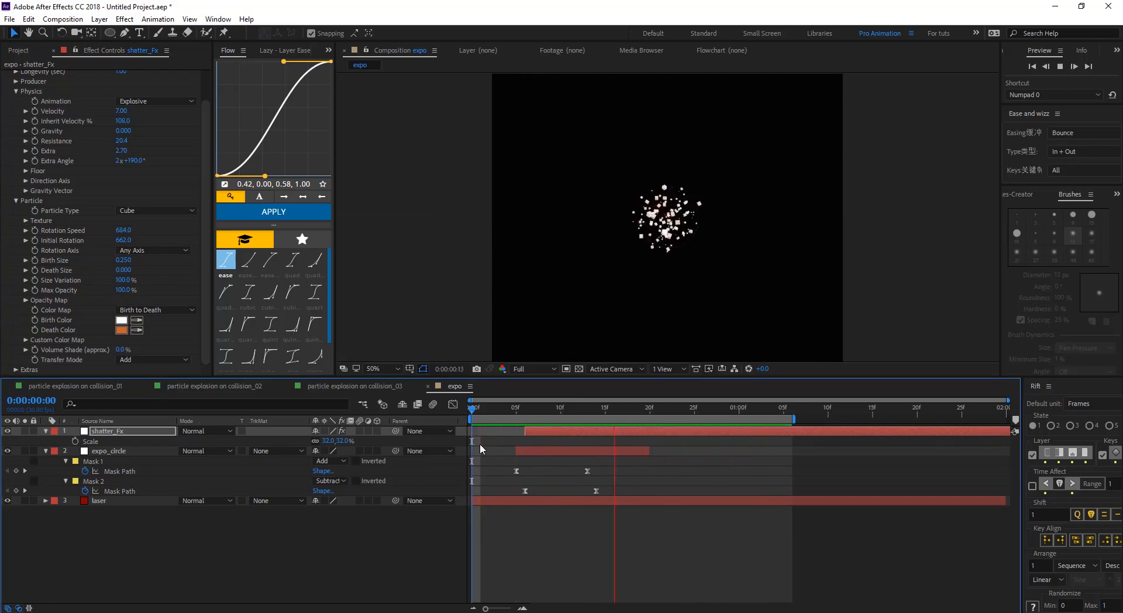
left_click(524, 408)
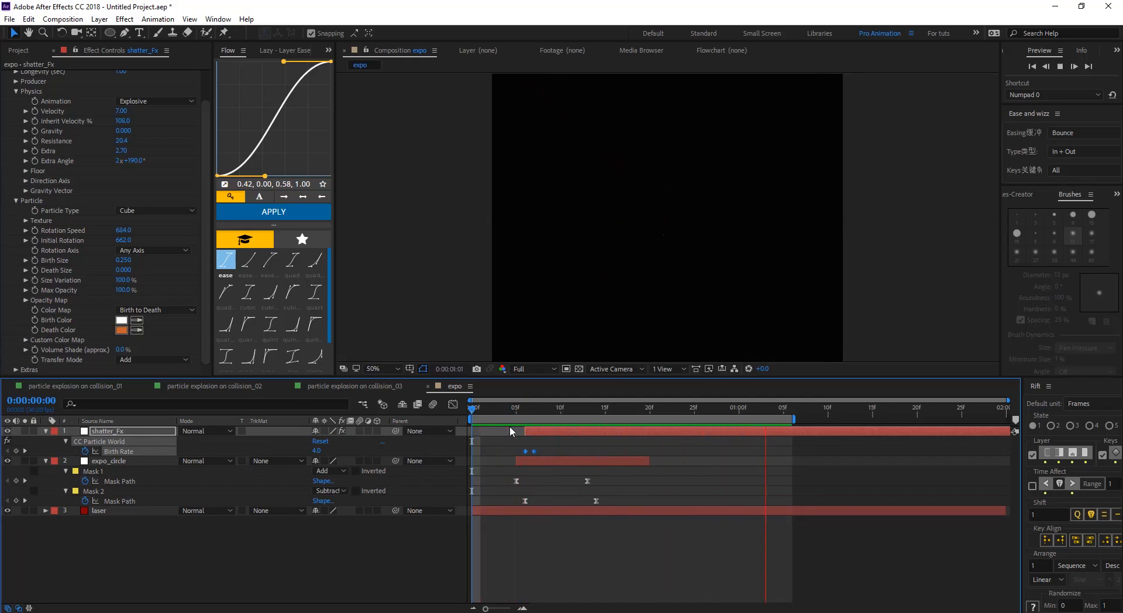
Scrub through the laser collision and burst, then duplicate the expo_circle ring layer.
left_click(756, 419)
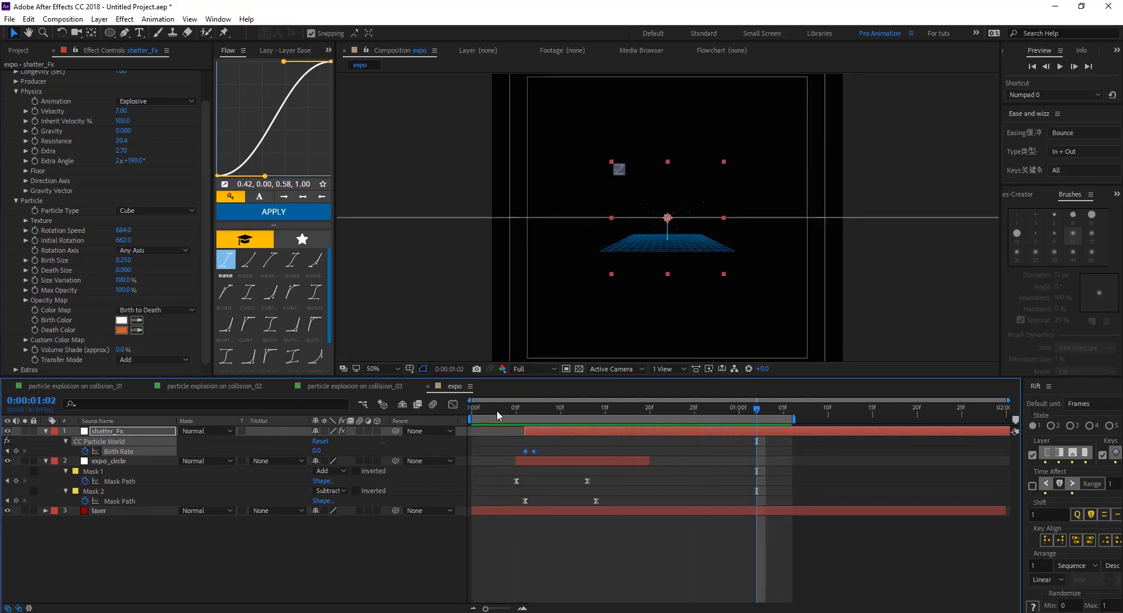
left_click(553, 407)
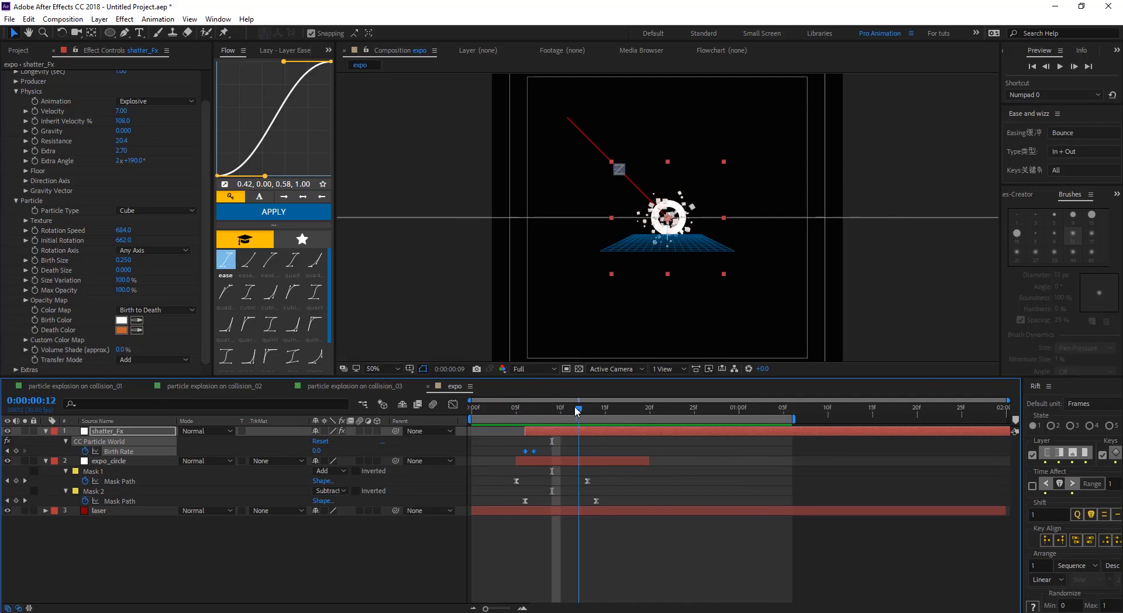
left_click_drag(576, 410, 597, 410)
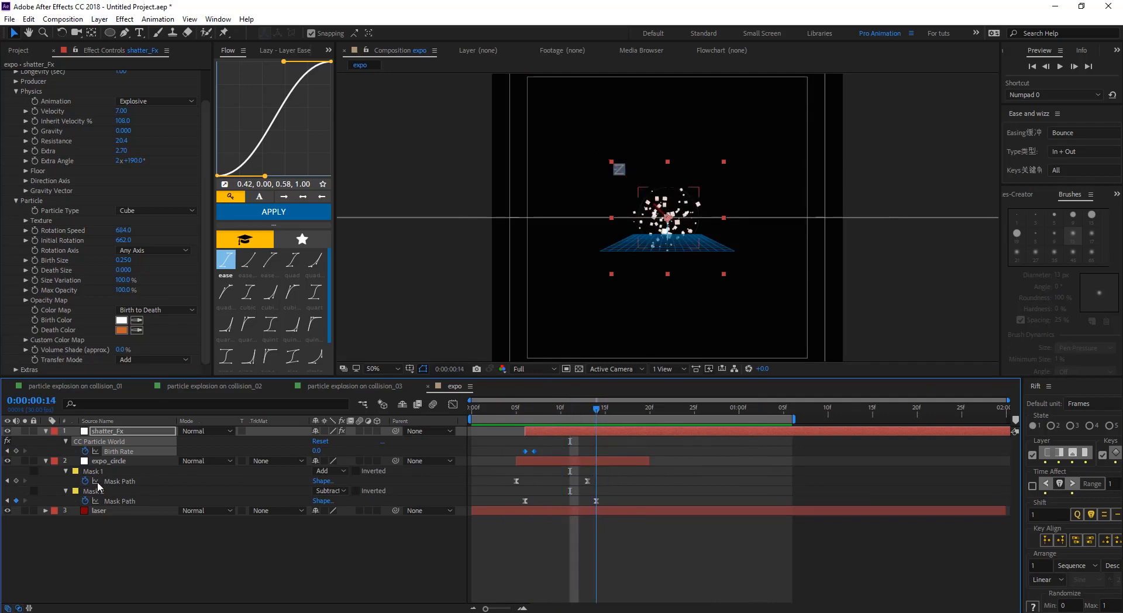
left_click(110, 461)
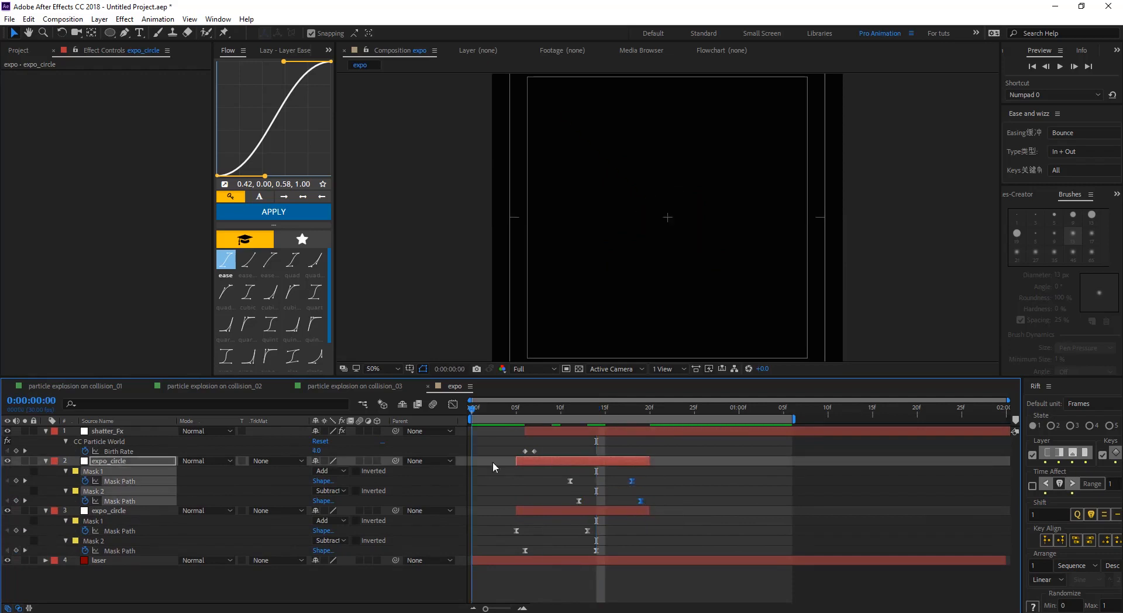
Drag the duplicate expo_circle's Mask Path keyframes later and further apart for a slower second ring.
left_click(515, 408)
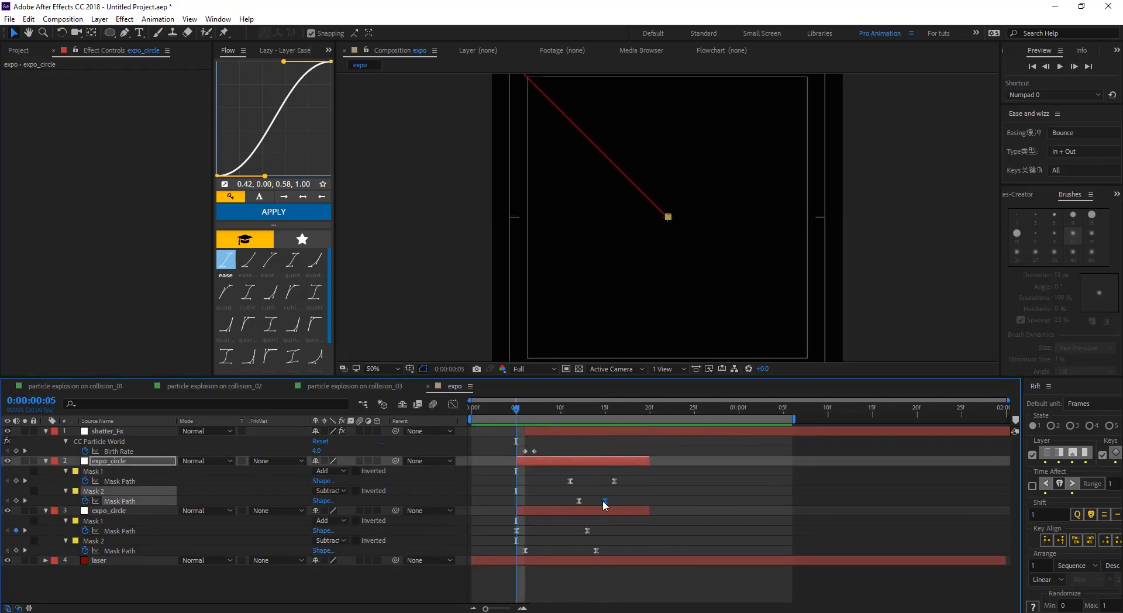
left_click_drag(516, 407, 614, 407)
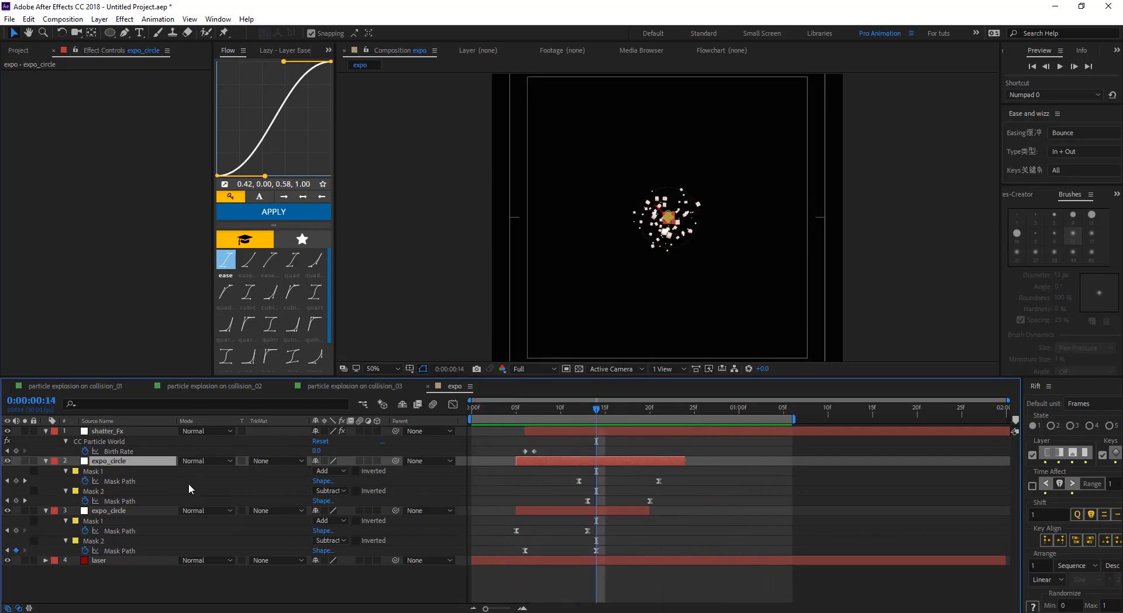
left_click(108, 431)
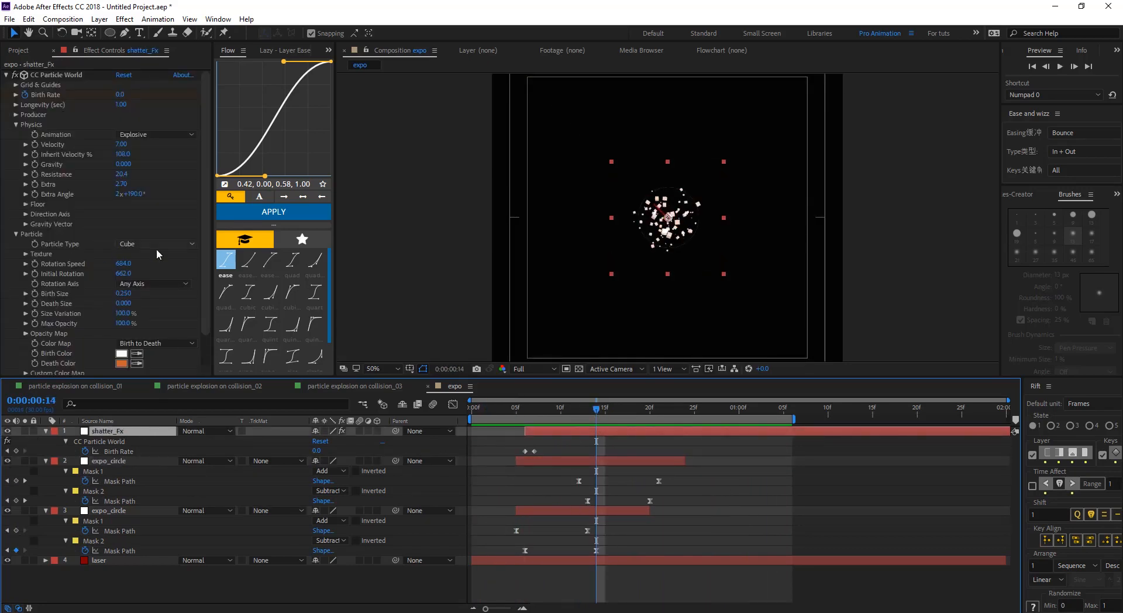
Change shatter_fx's Particle Type to Tetrahedron, then switch to the collision_03 composition.
left_click(156, 243)
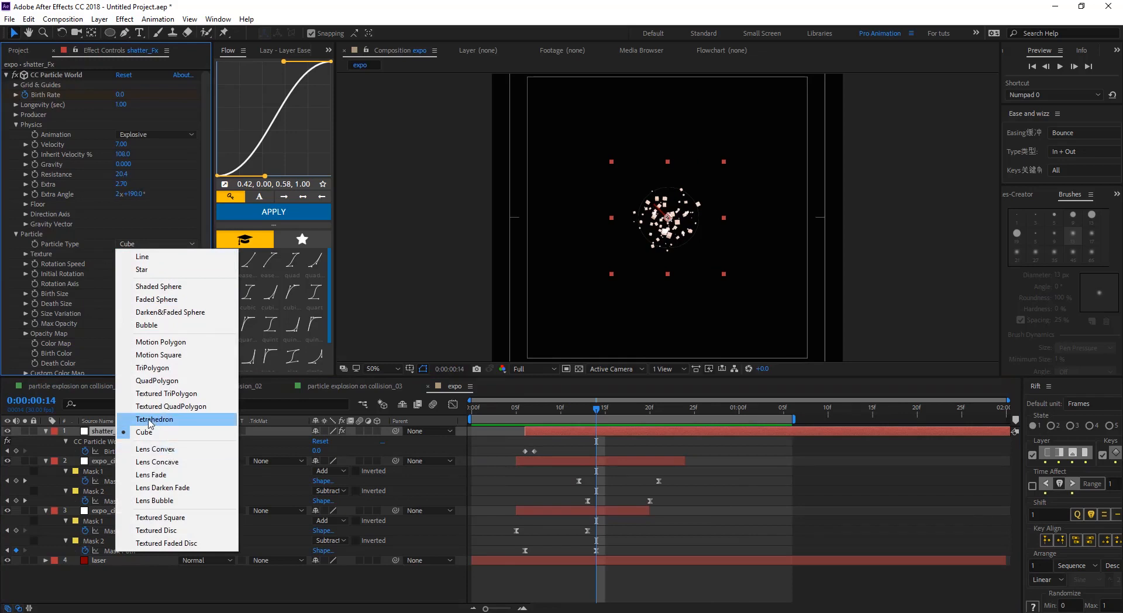
left_click(155, 419)
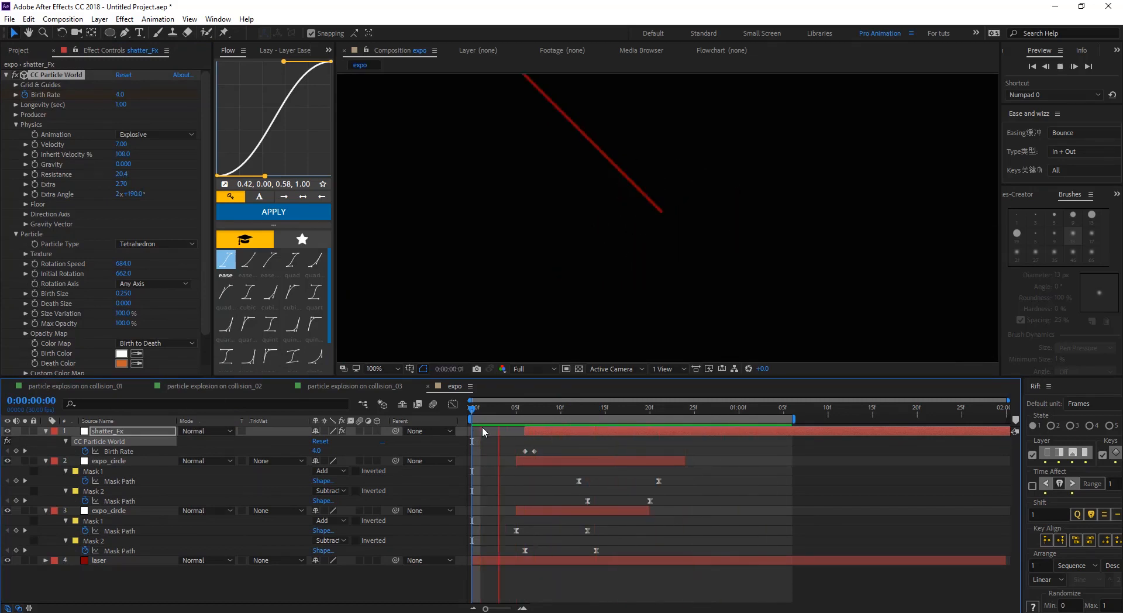
left_click(355, 386)
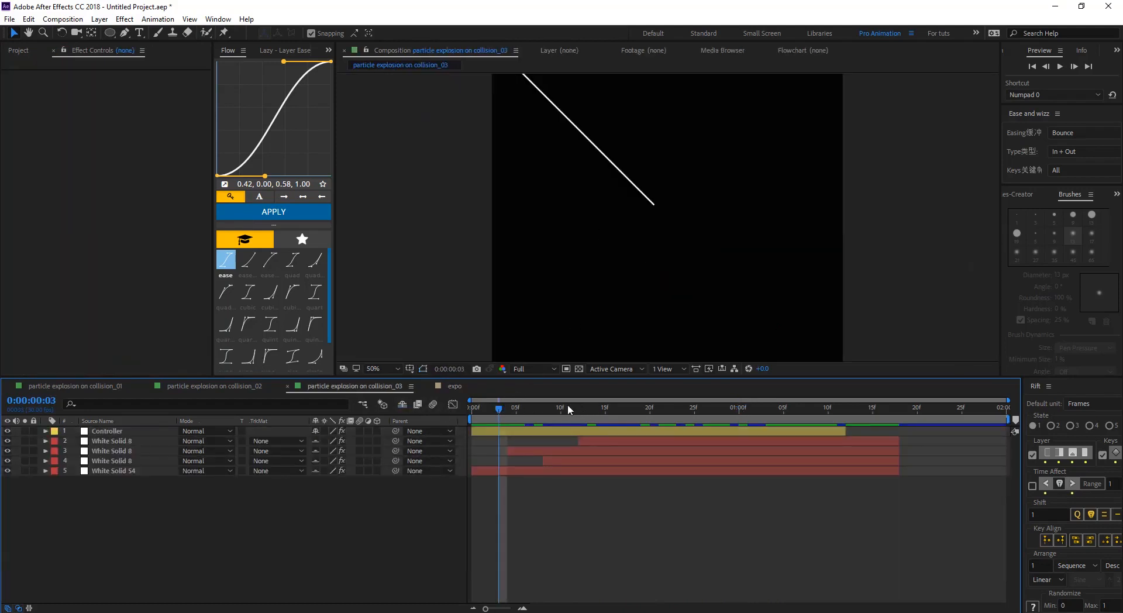
Scrub to the ring and impact frames in collision_03 and select a White Solid 8 layer's effects.
left_click(693, 408)
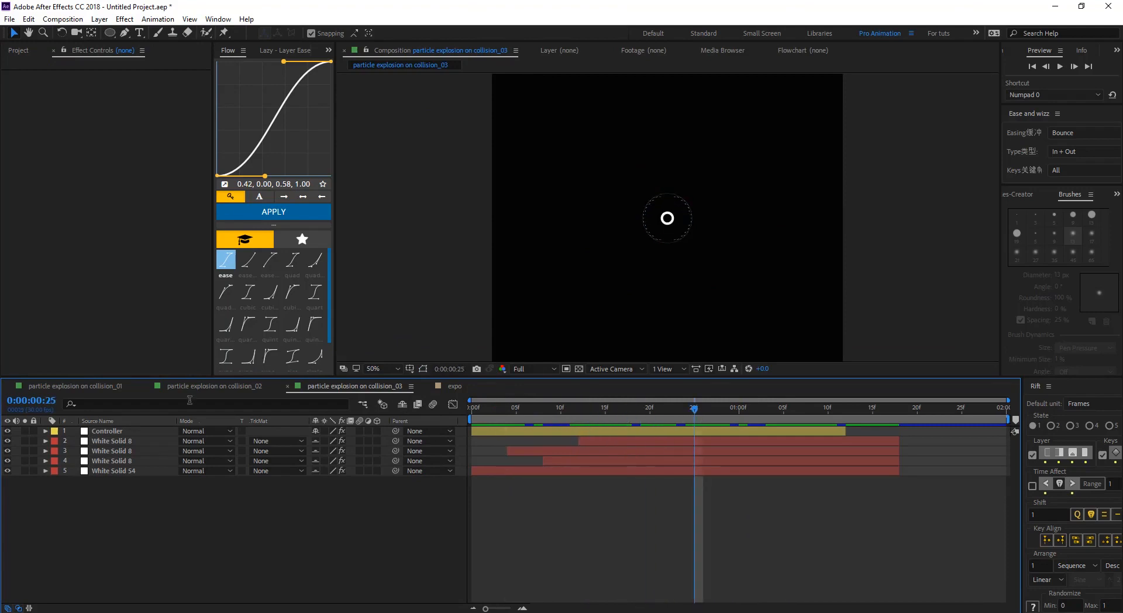
mouse_move(579, 362)
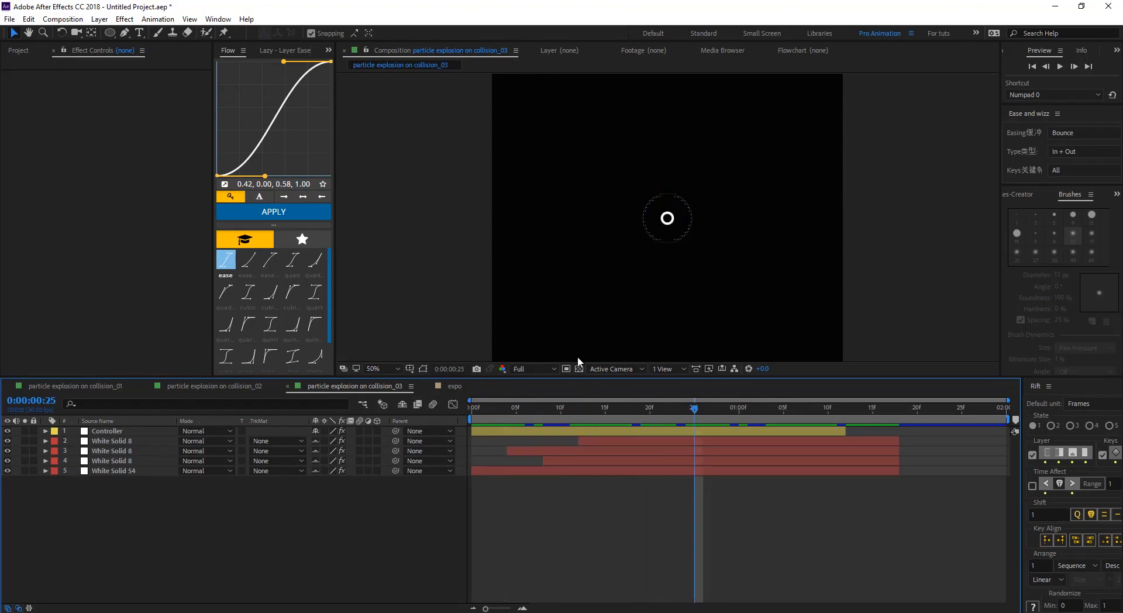
left_click(595, 407)
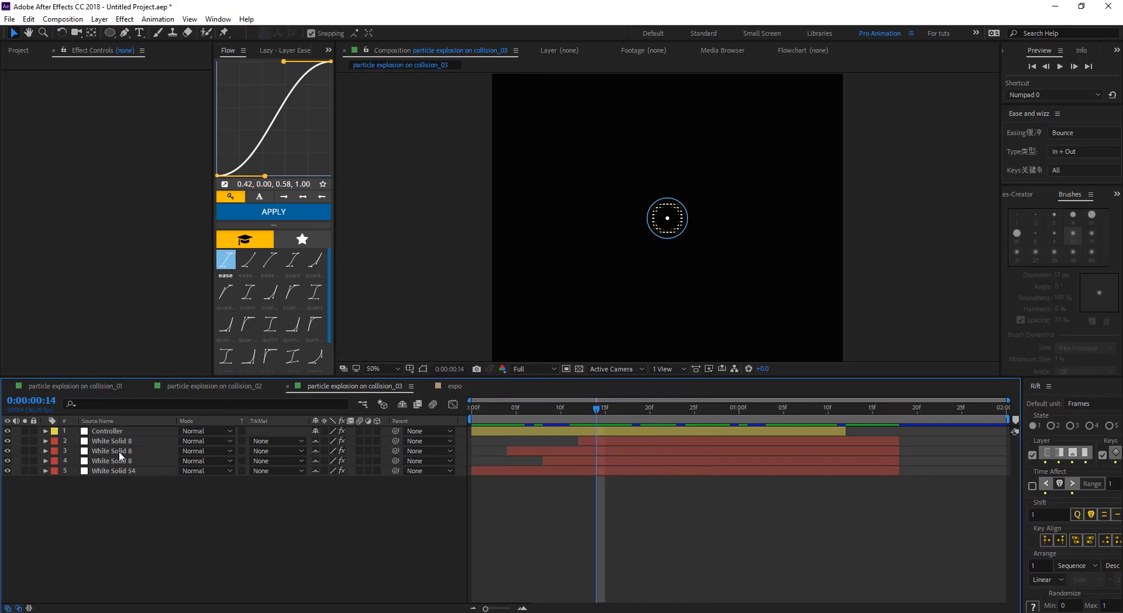
left_click(111, 460)
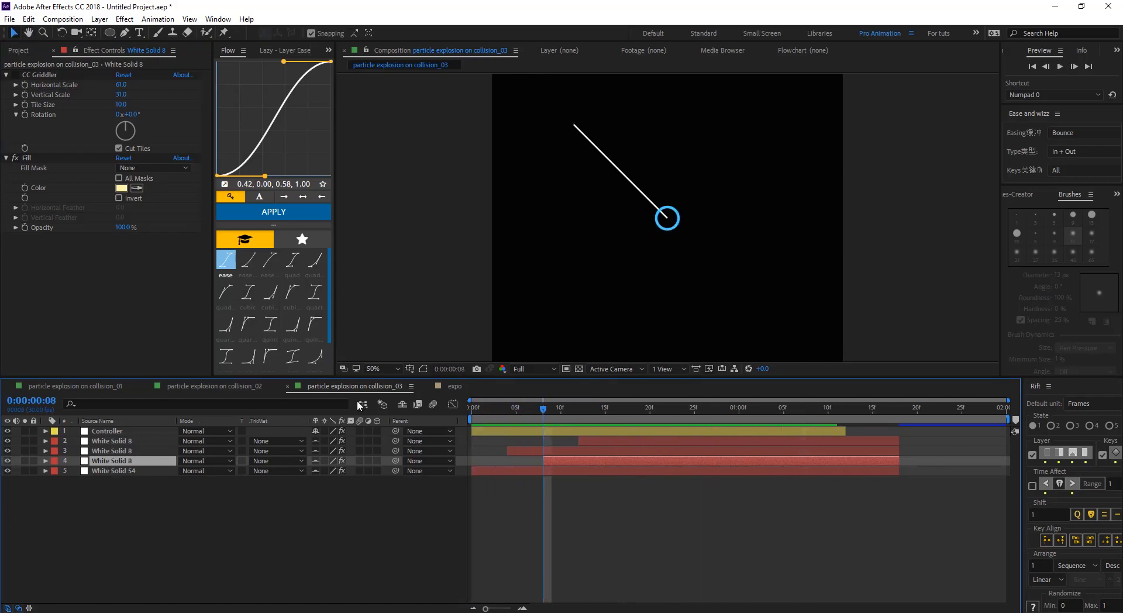
Step through the impact and shatter frames of the tiled White Solid 8 layer.
left_click(569, 409)
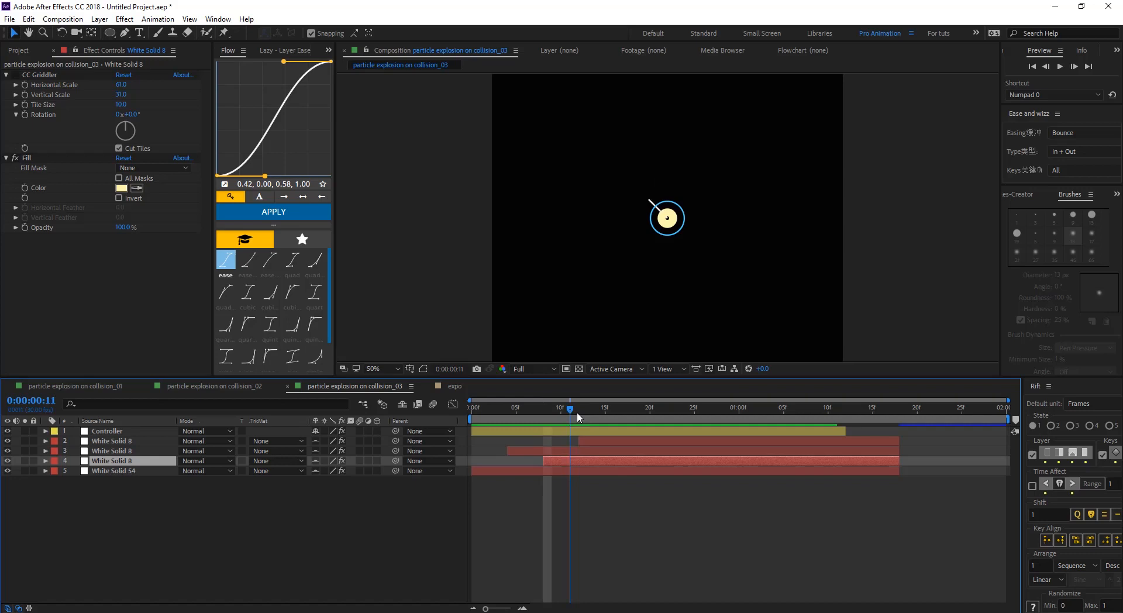
left_click_drag(570, 410, 624, 409)
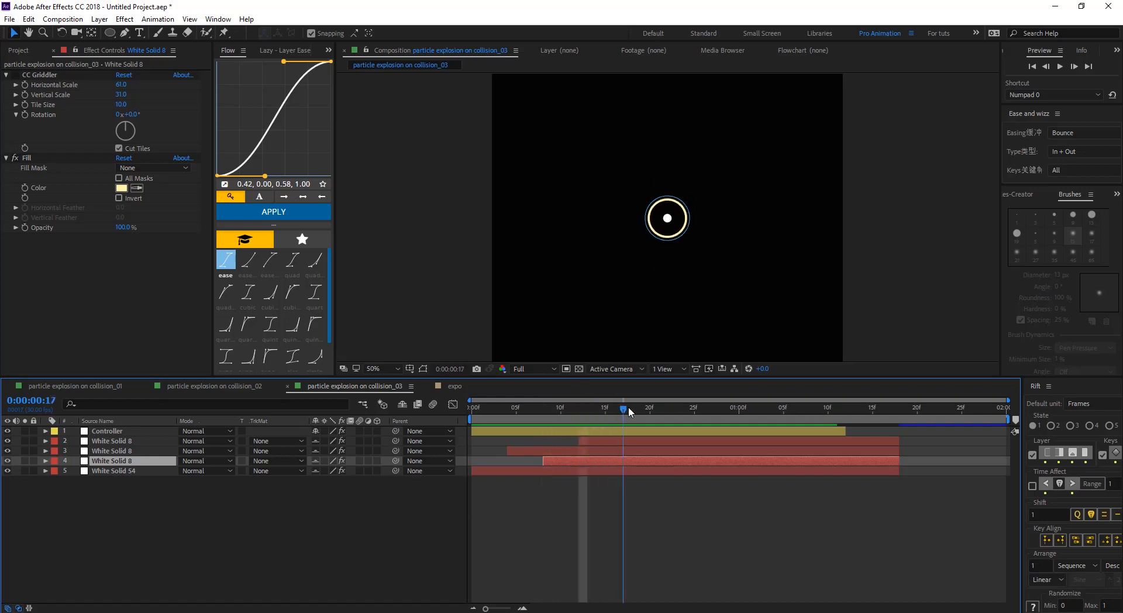
left_click_drag(625, 409, 579, 409)
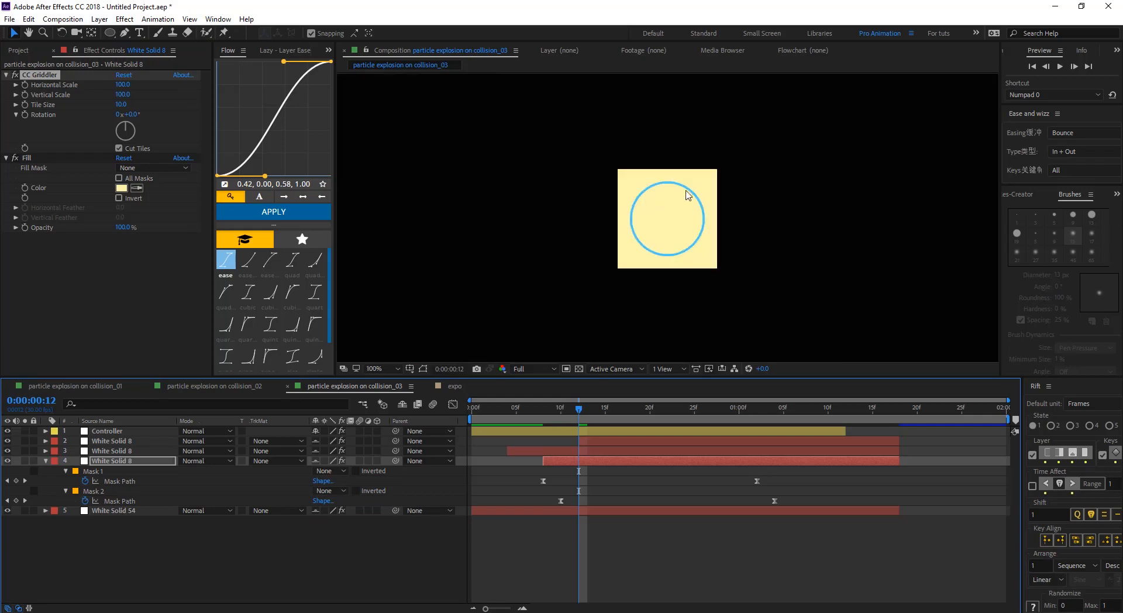
Set CC Griddler Horizontal Scale 49, Vertical Scale 59, with Mask 1 Add and Mask 2 Subtract.
left_click(375, 369)
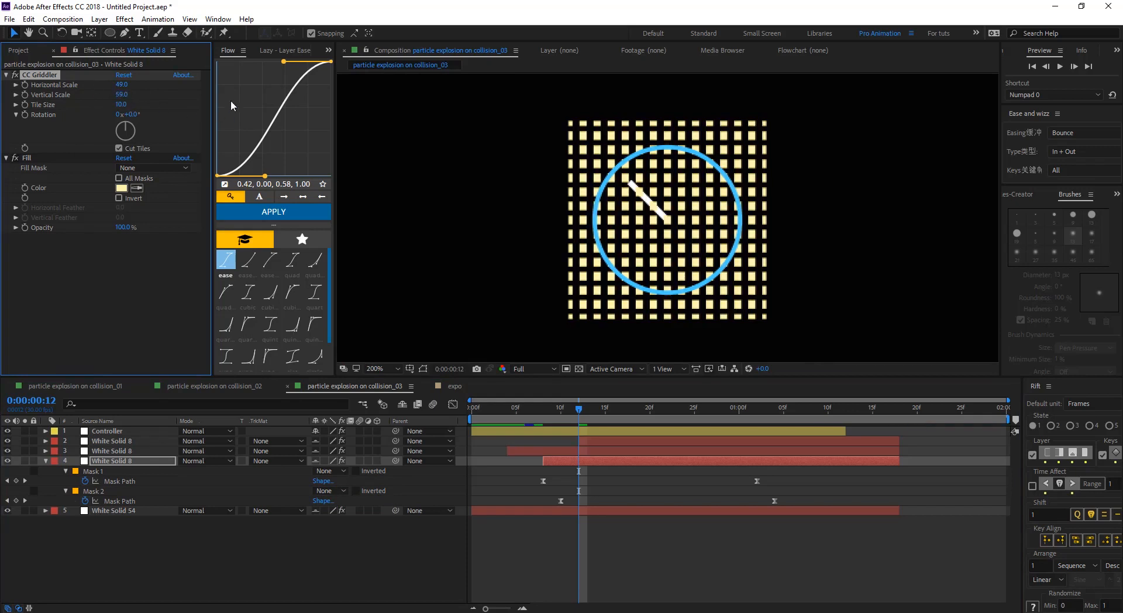
mouse_move(68, 85)
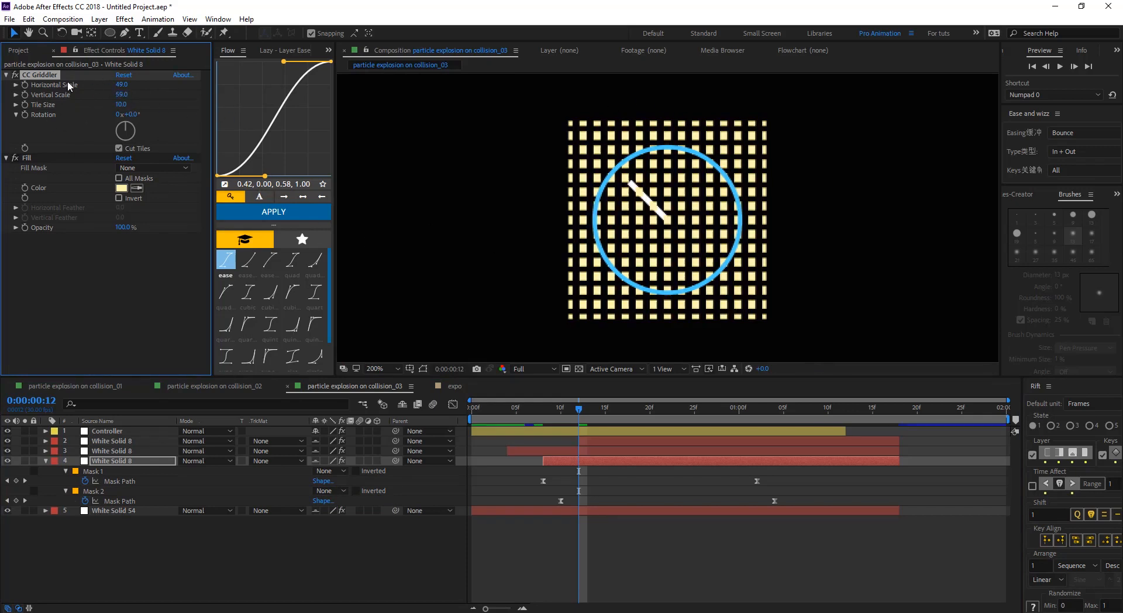
left_click(489, 407)
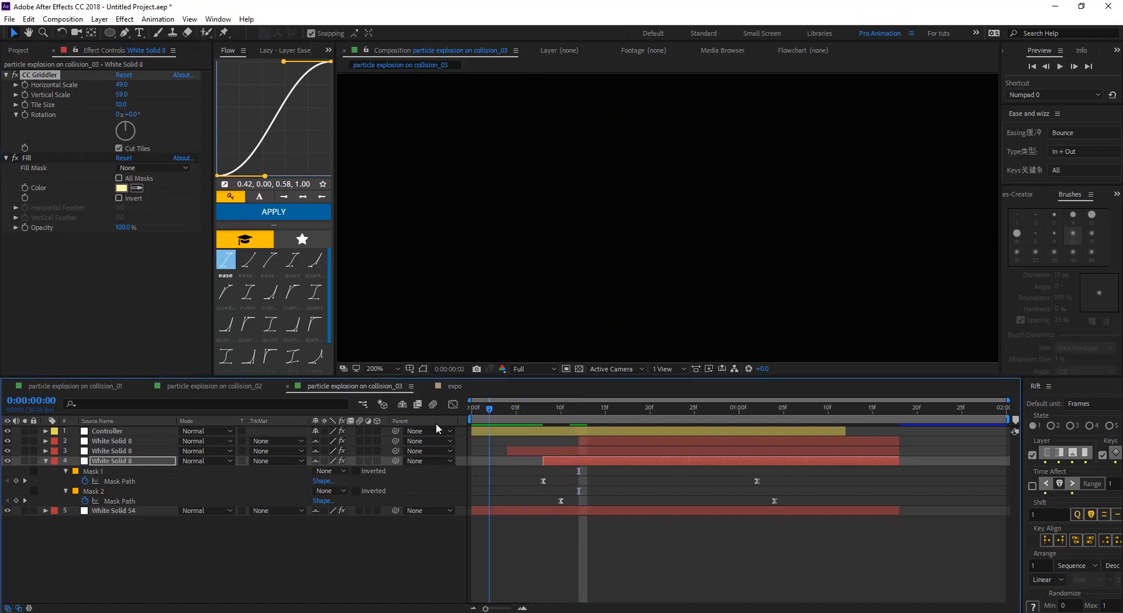
left_click(623, 420)
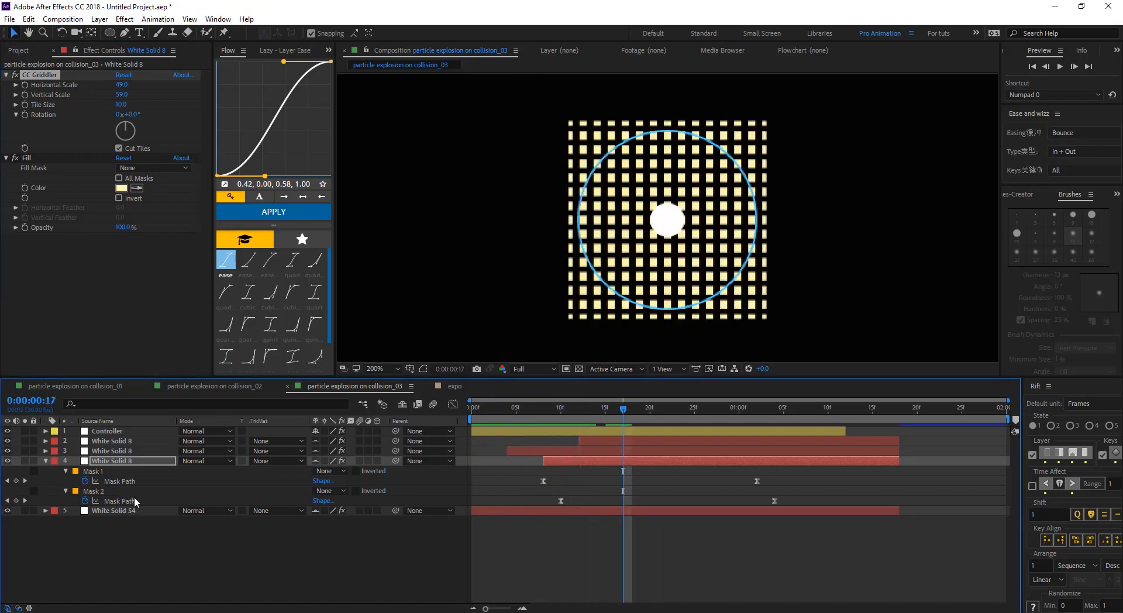
left_click(327, 471)
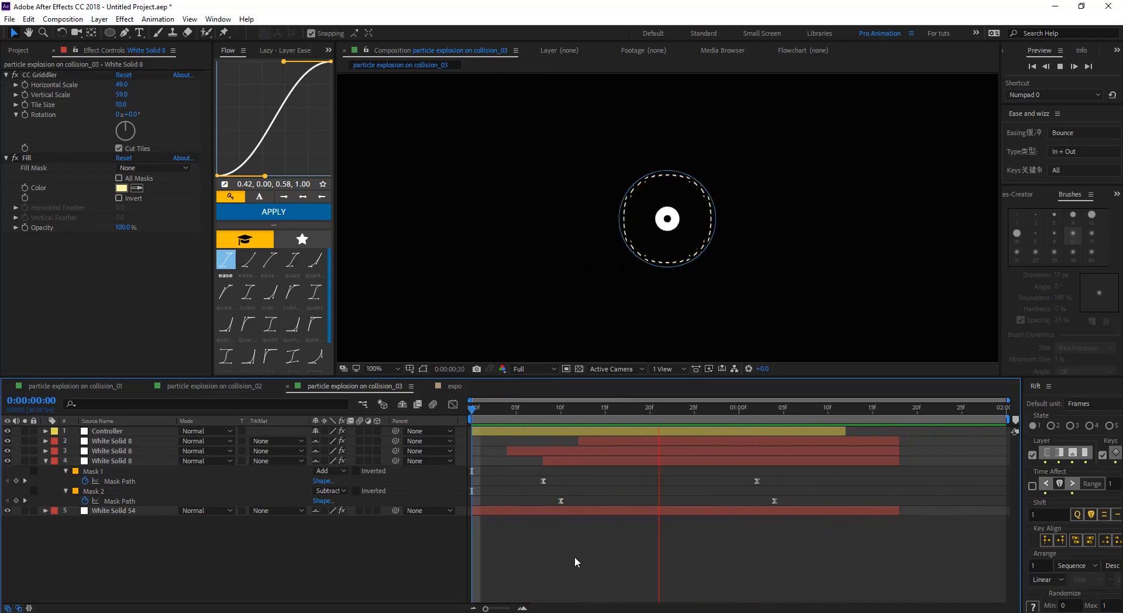
left_click(748, 407)
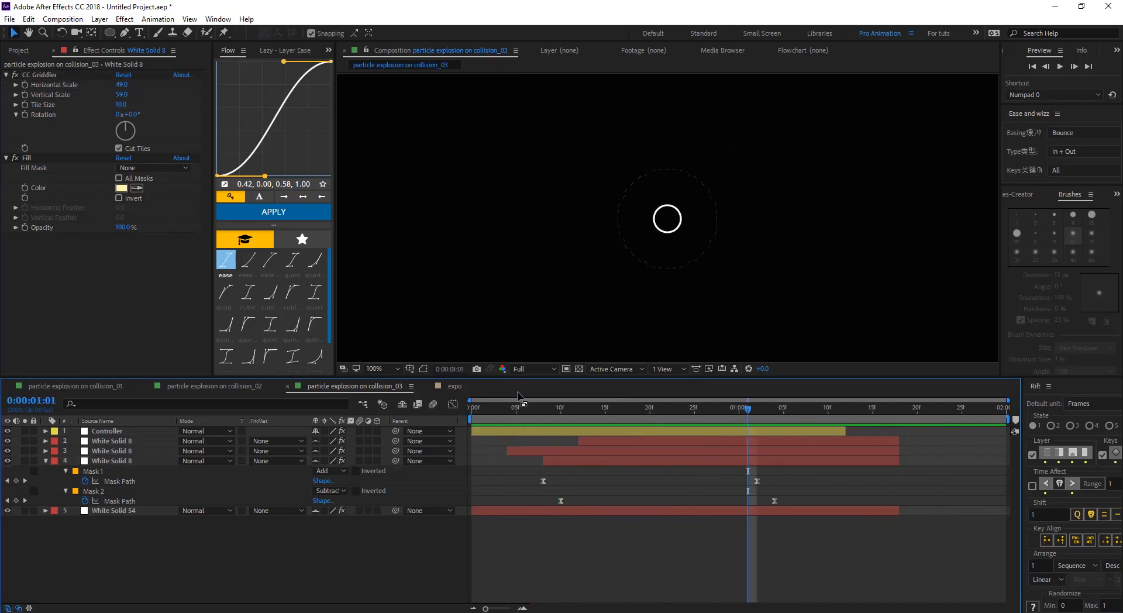